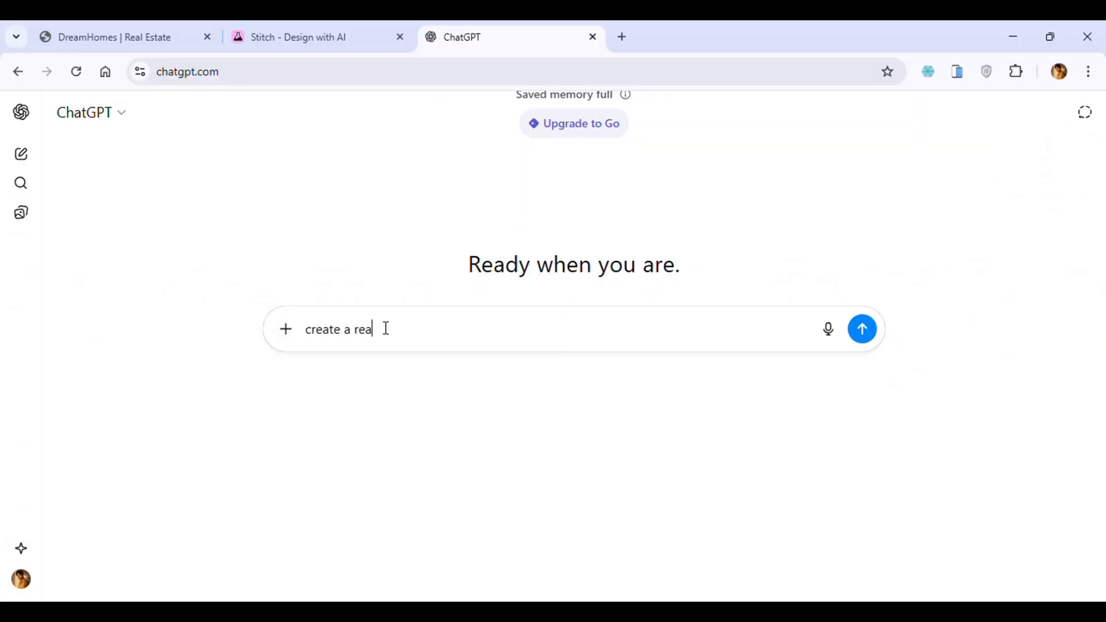
Step: Type a ChatGPT prompt requesting a real estate website called "DreamHomes"
type("lestate website called \"d")
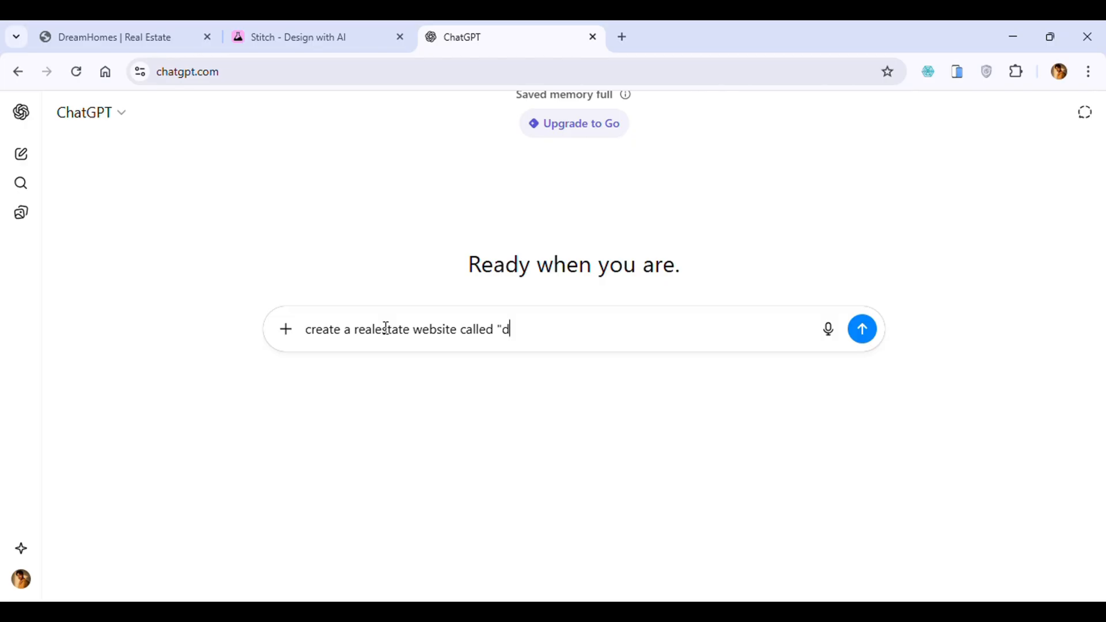
type("reamHomes\" for")
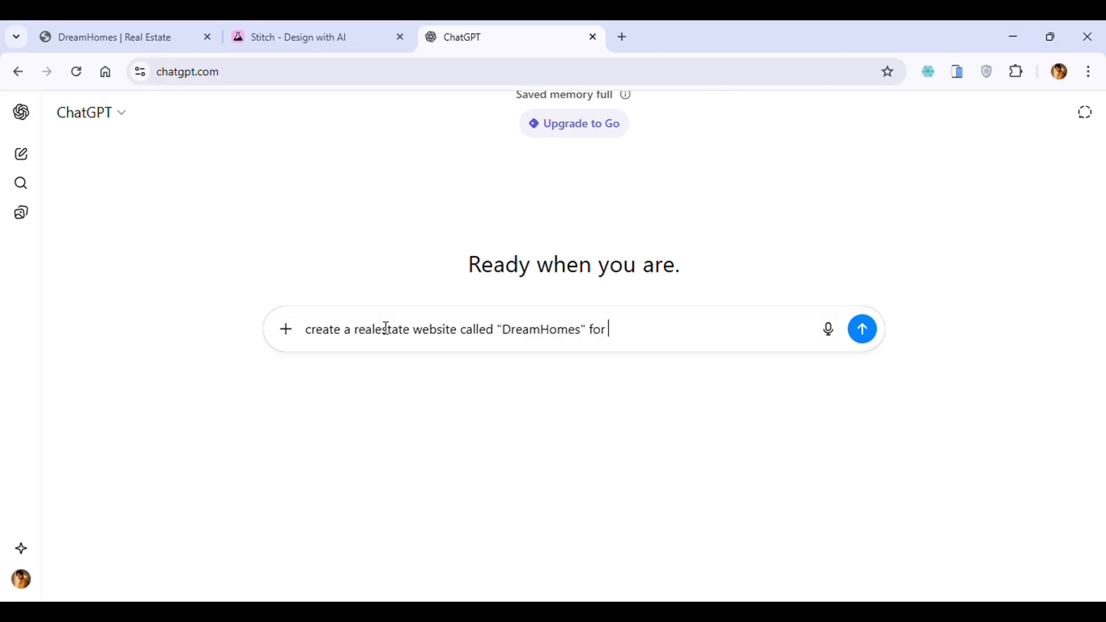
type("me")
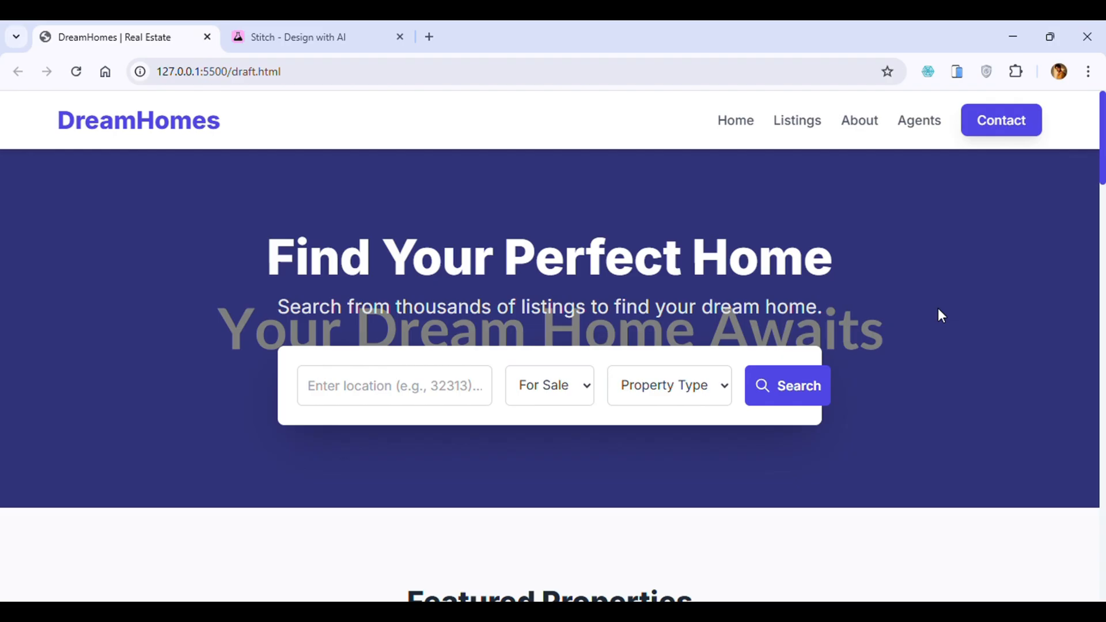
Step: Review the DreamHomes preview down to the footer and back, then bring up Stitch
scroll("down", 3)
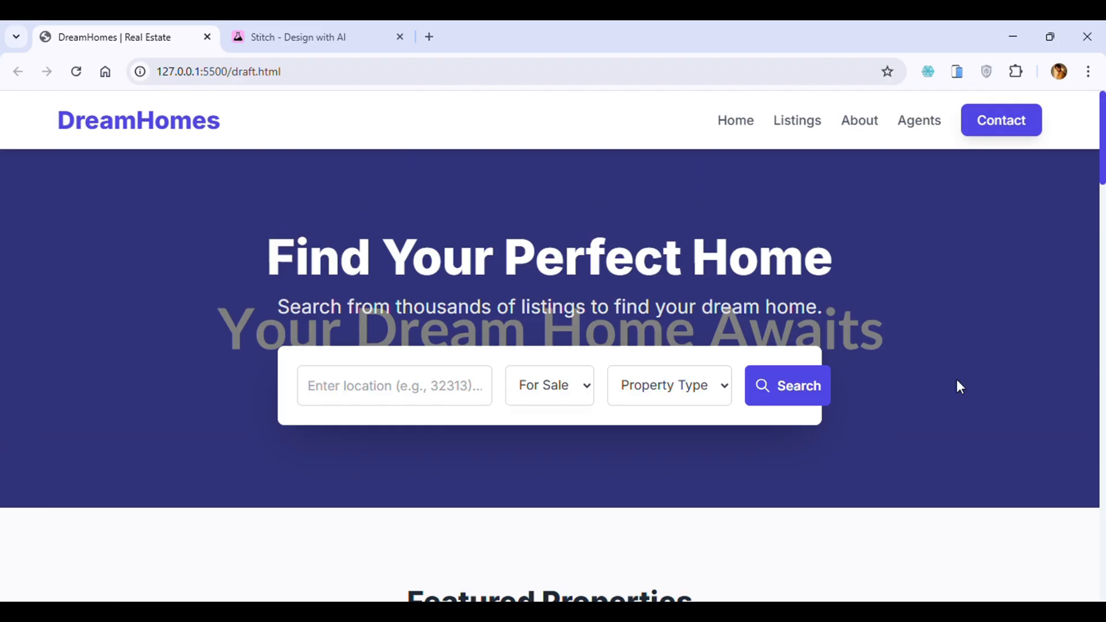
mouse_move(837, 363)
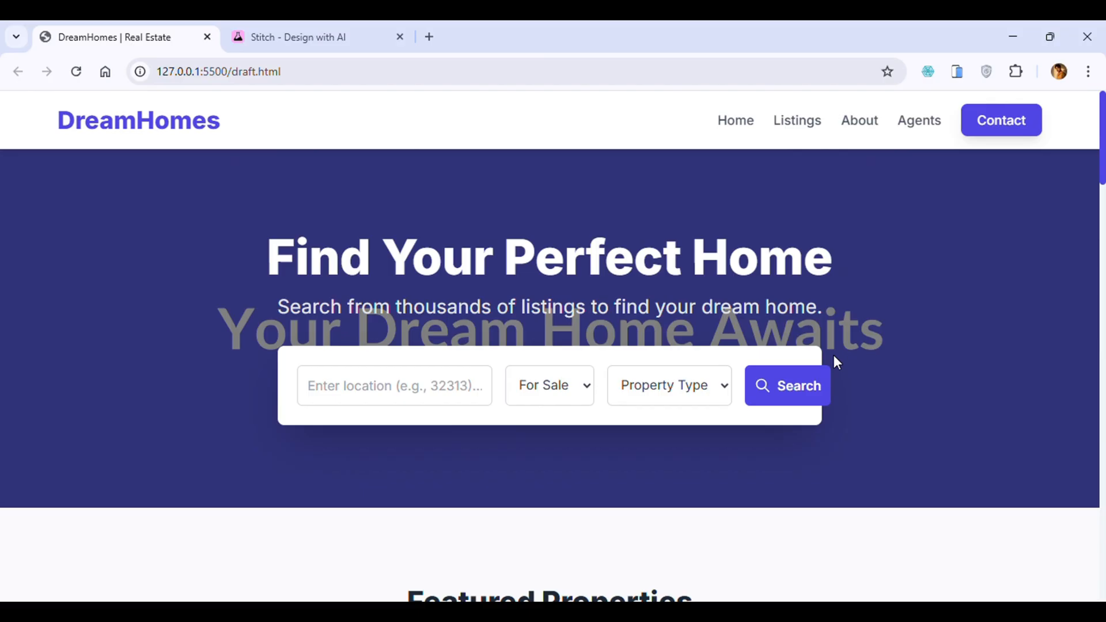
scroll("down", 3)
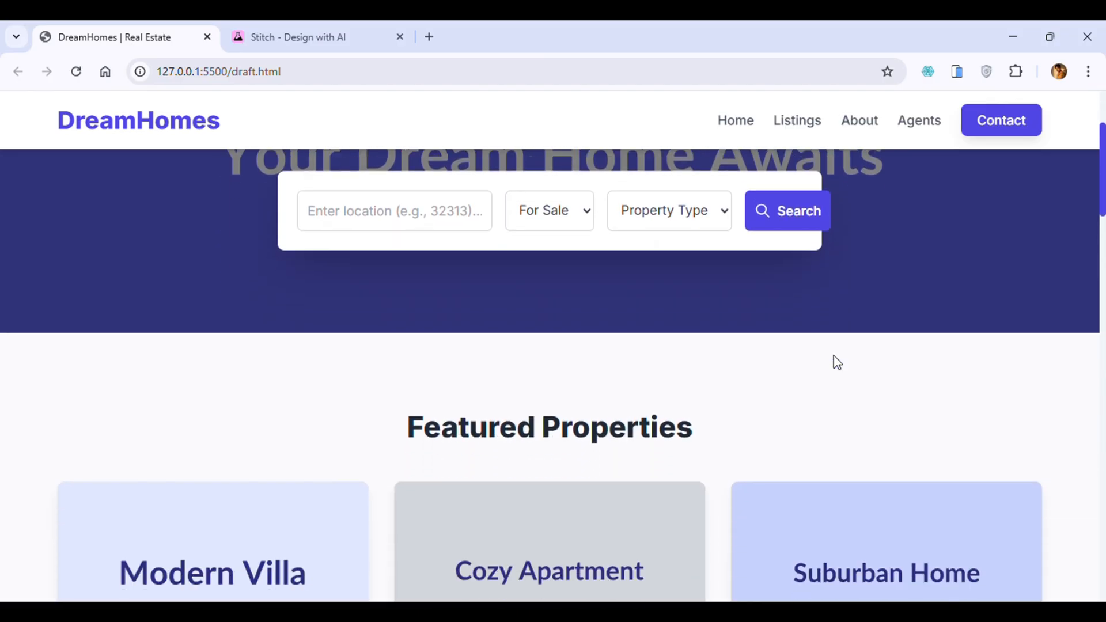
scroll("down", 3)
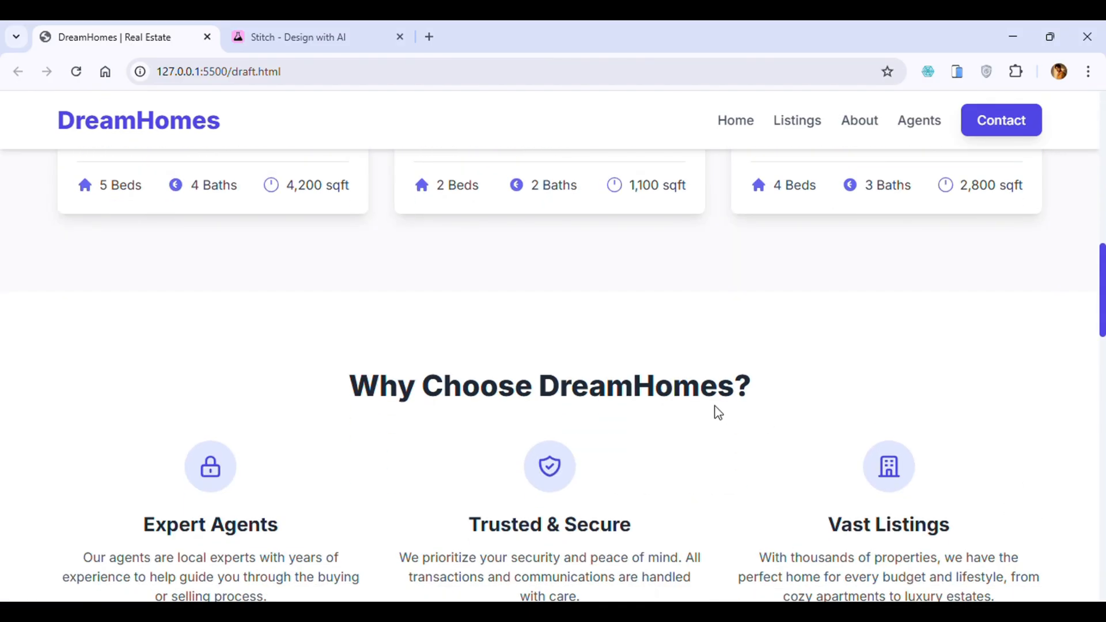
scroll("down", 3)
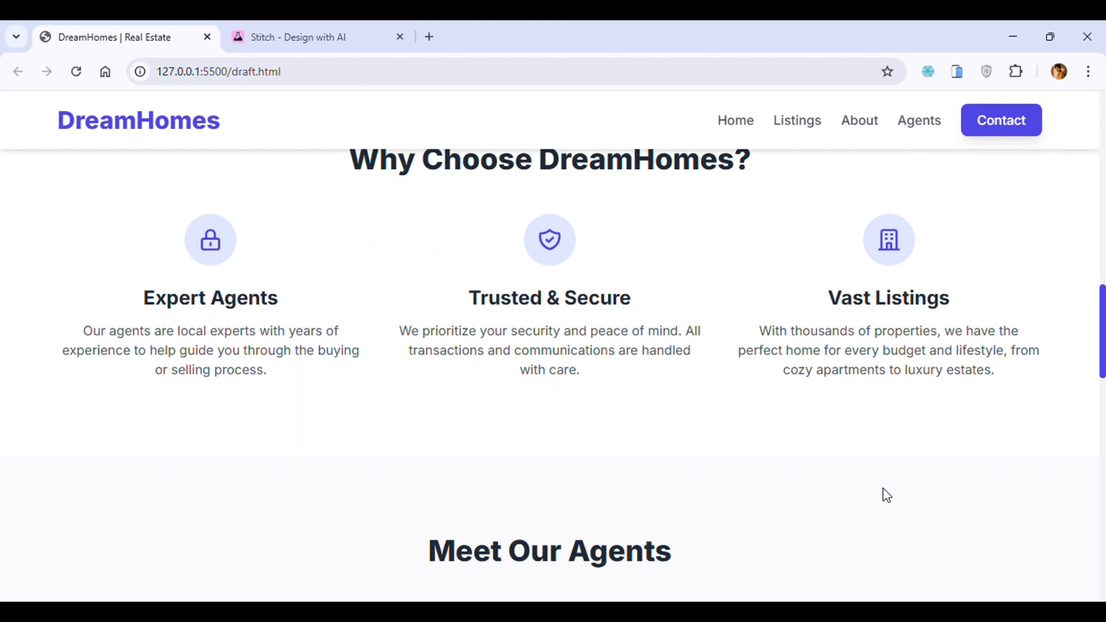
scroll("down", 3)
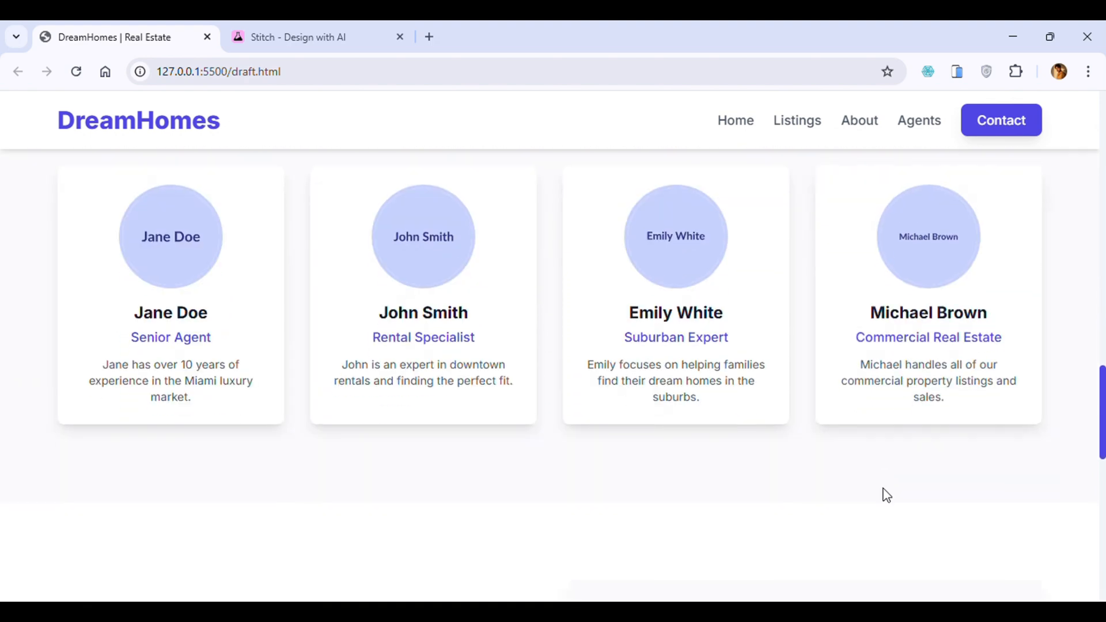
scroll("down", 3)
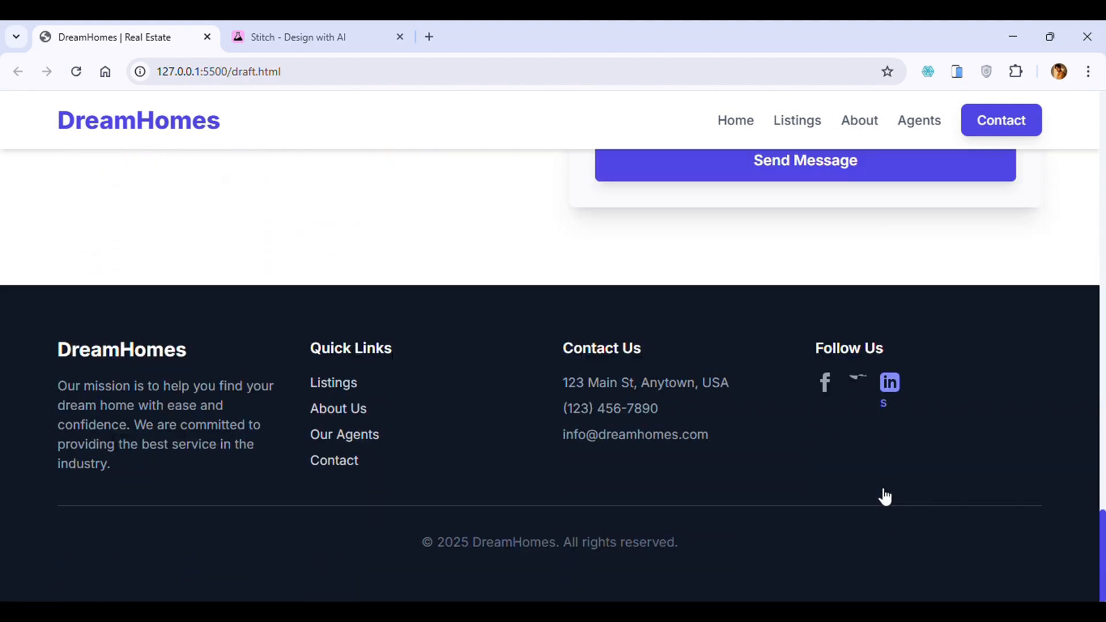
scroll("up", 3)
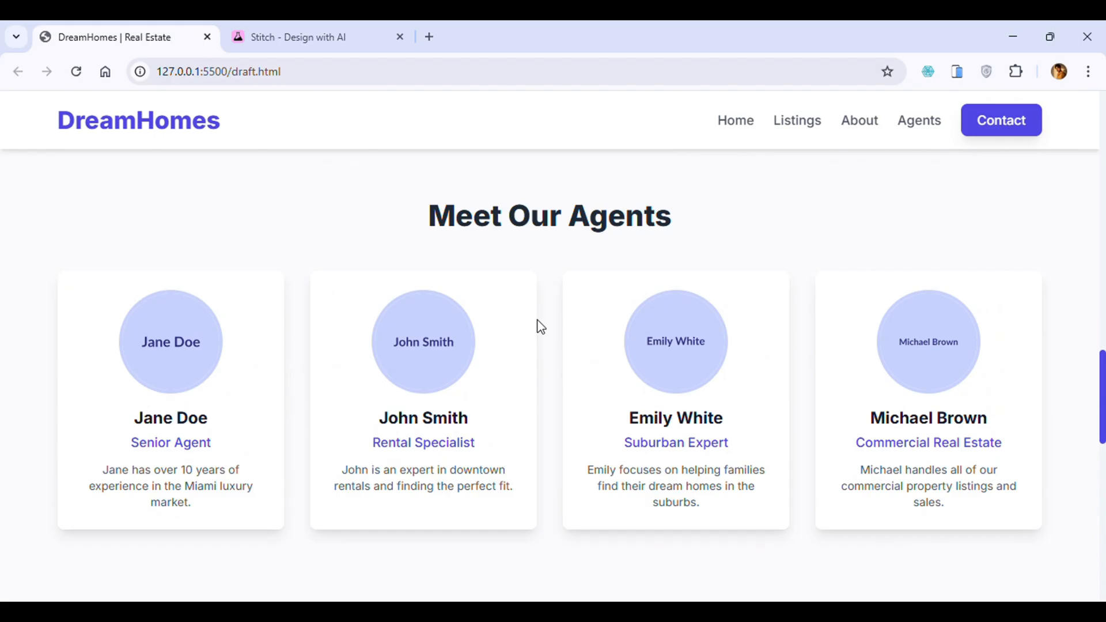
scroll("up", 3)
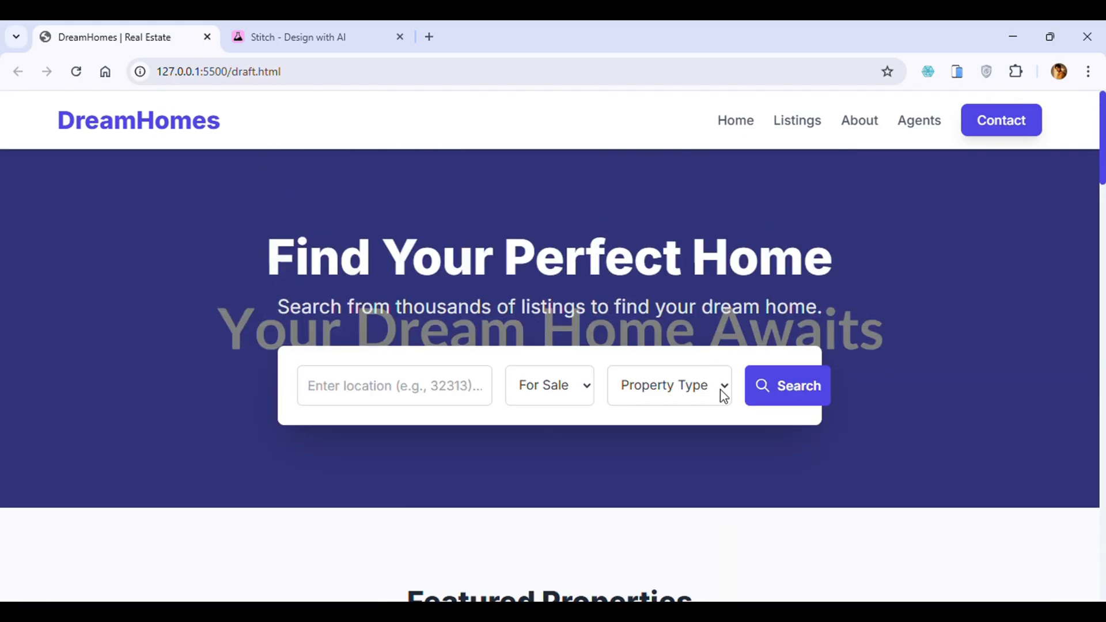
mouse_move(718, 300)
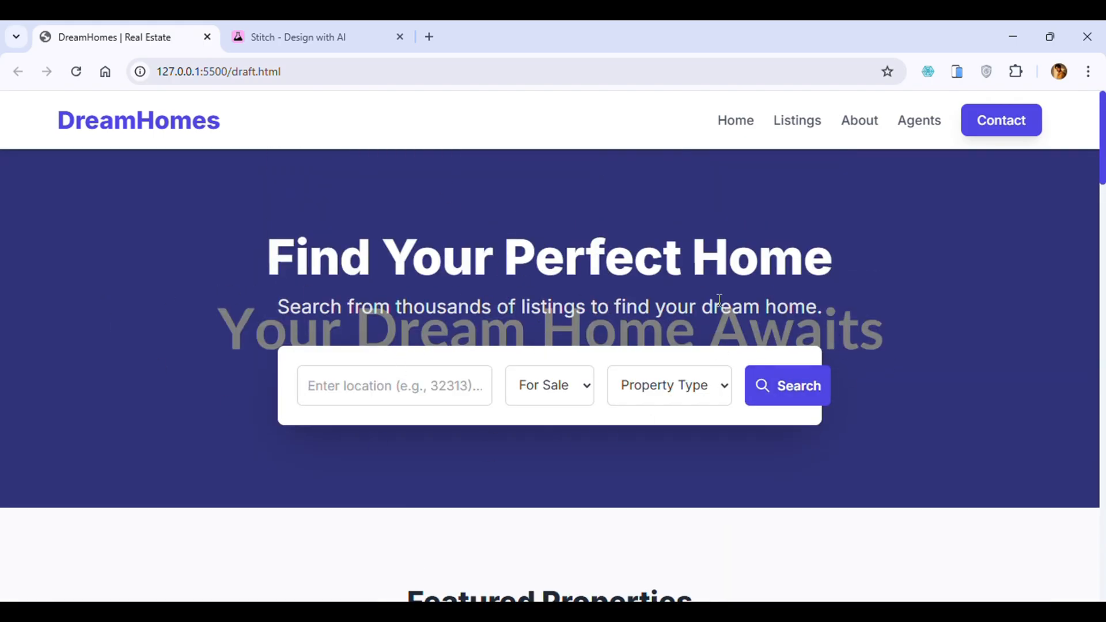
mouse_move(487, 337)
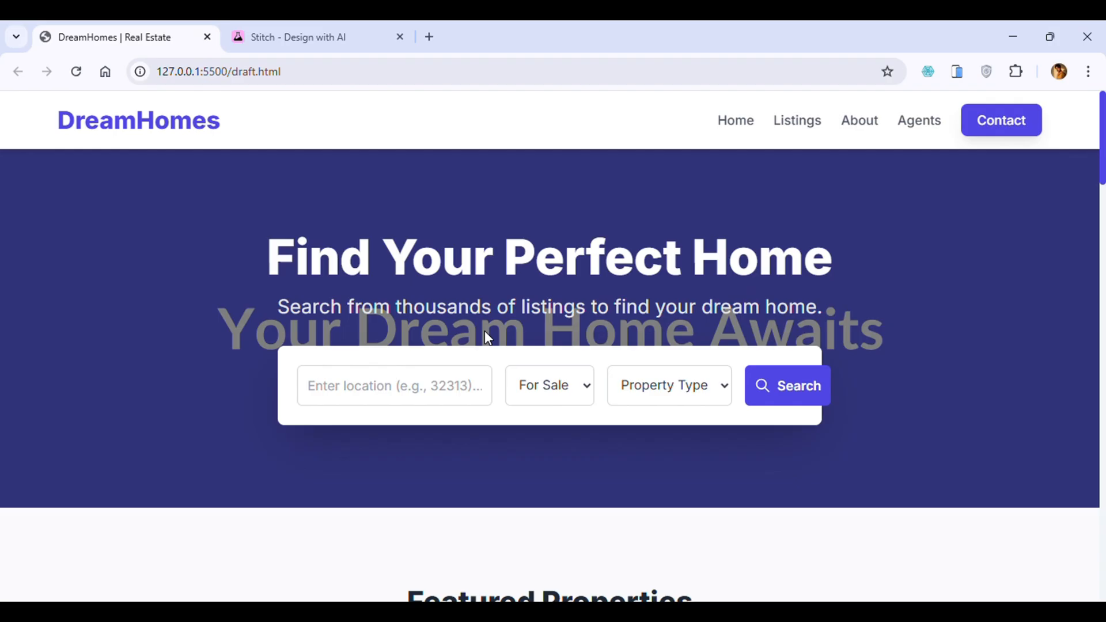
mouse_move(528, 340)
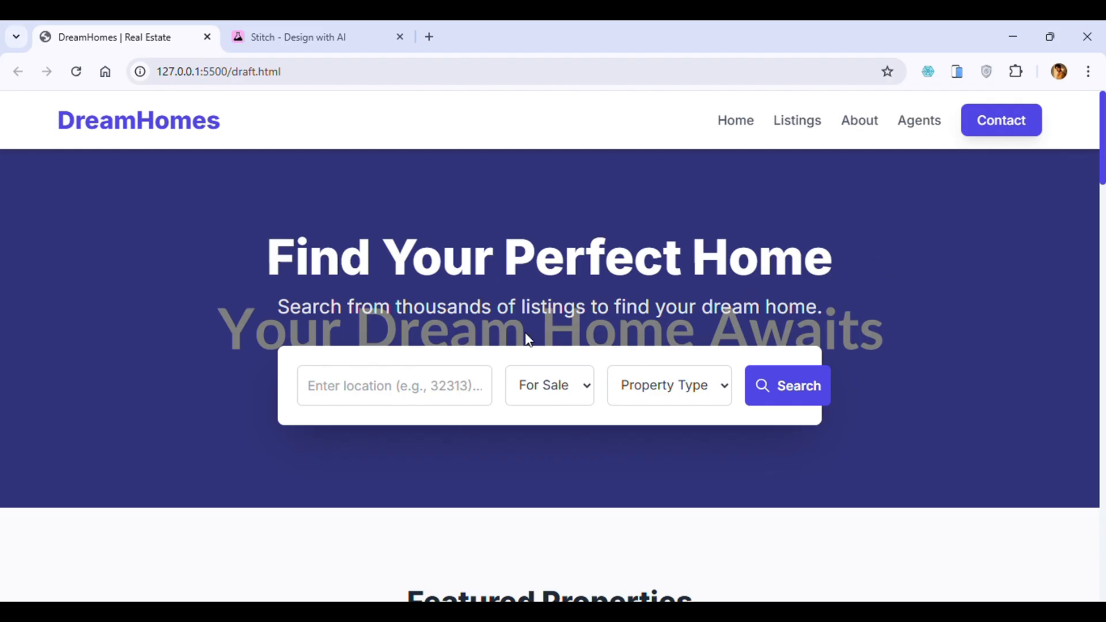
left_click(314, 37)
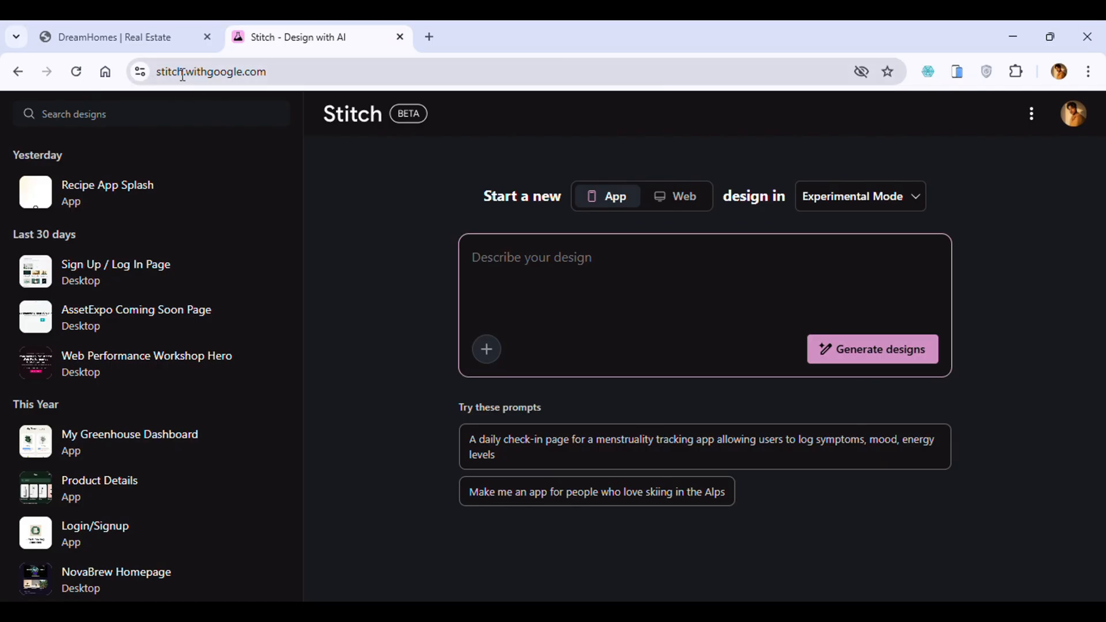
mouse_move(399, 154)
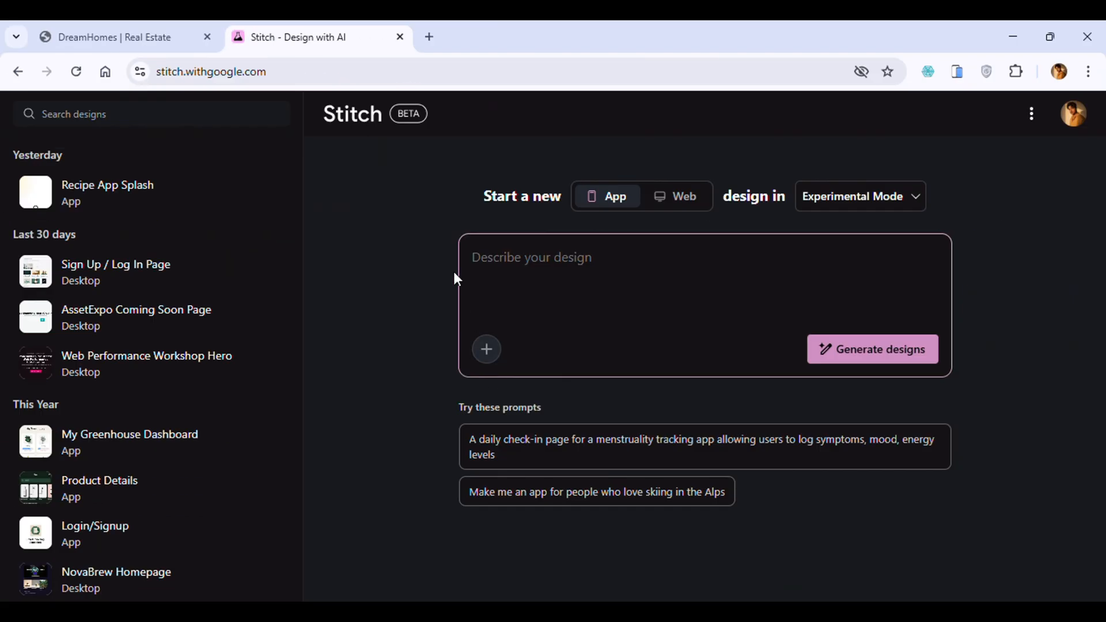
mouse_move(611, 205)
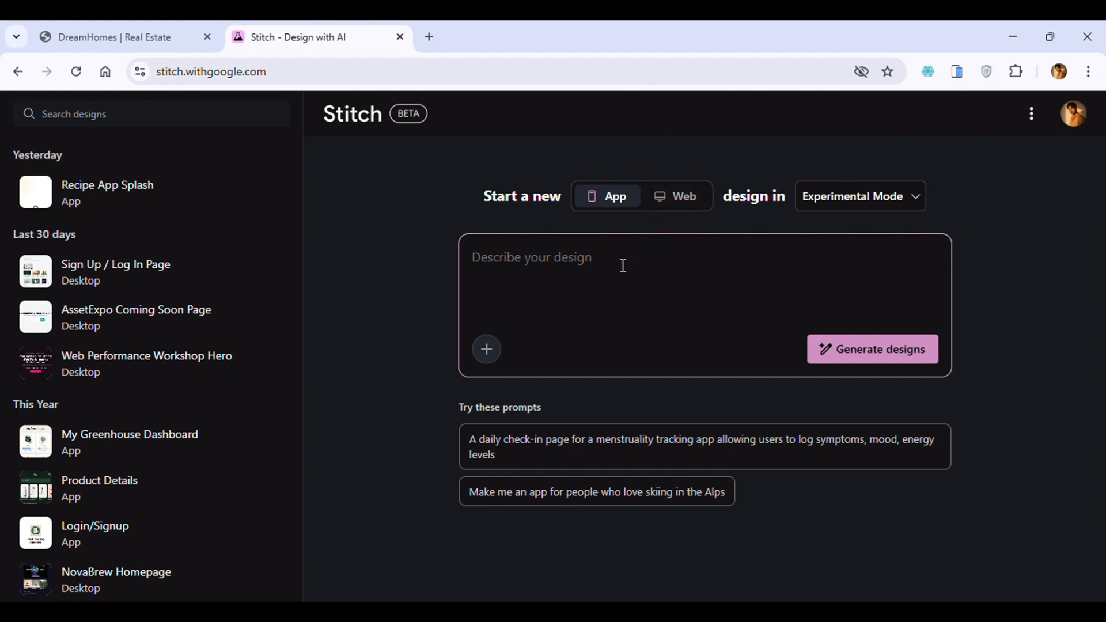
left_click(428, 37)
type("g")
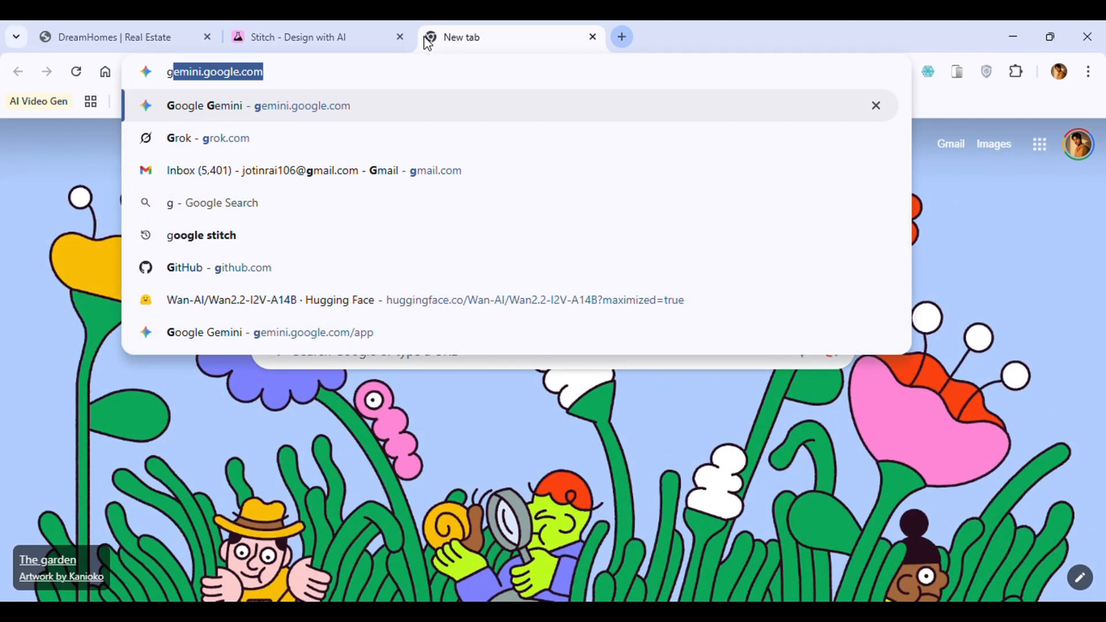
Step: Ask Gemini for a single-paragraph DreamHomes real estate design prompt with colour palette and fonts
left_click(258, 105)
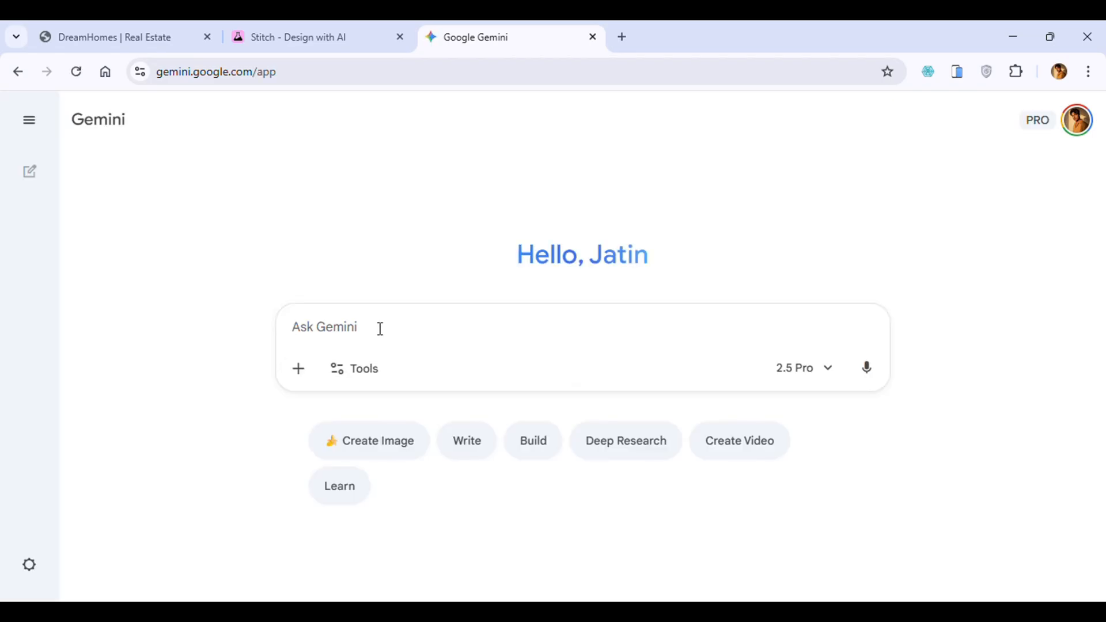
type("Create")
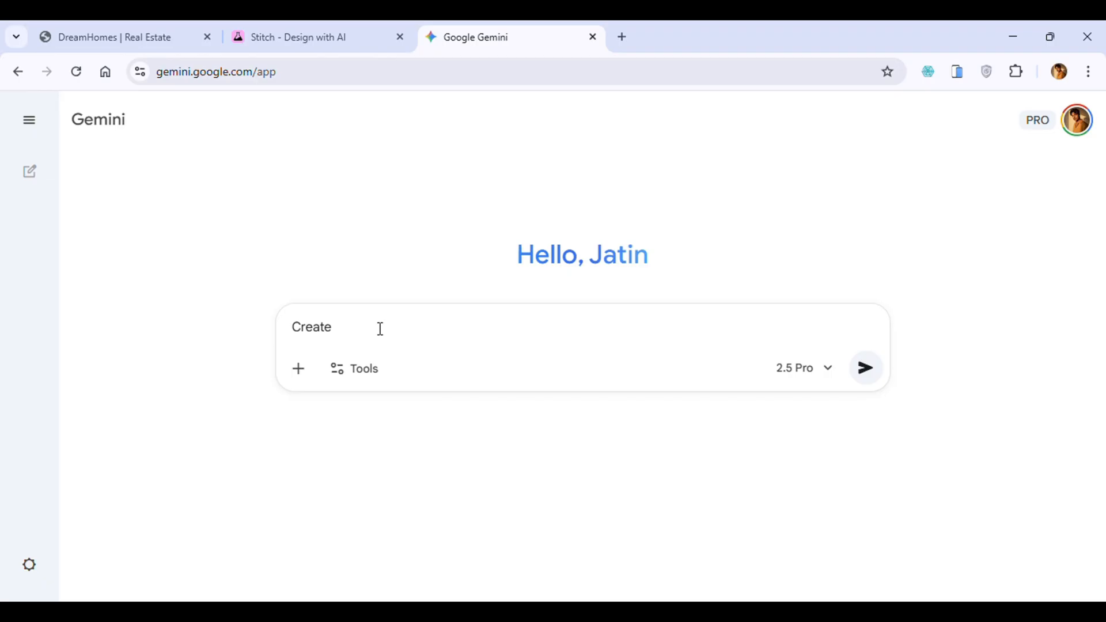
type("Write a design prompt fr")
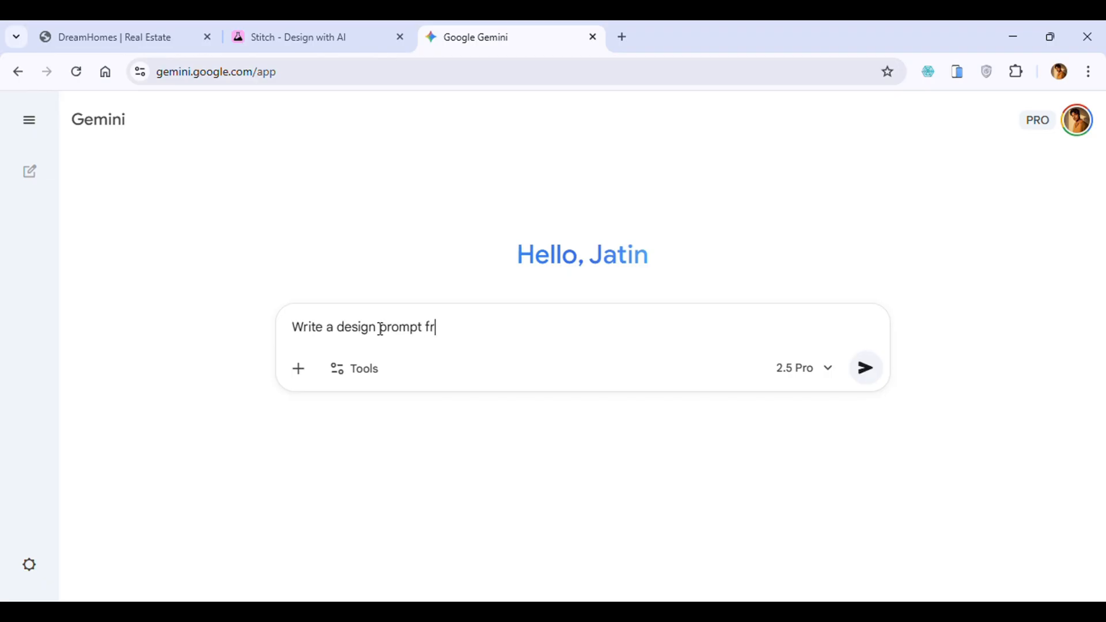
type("or a Realestate")
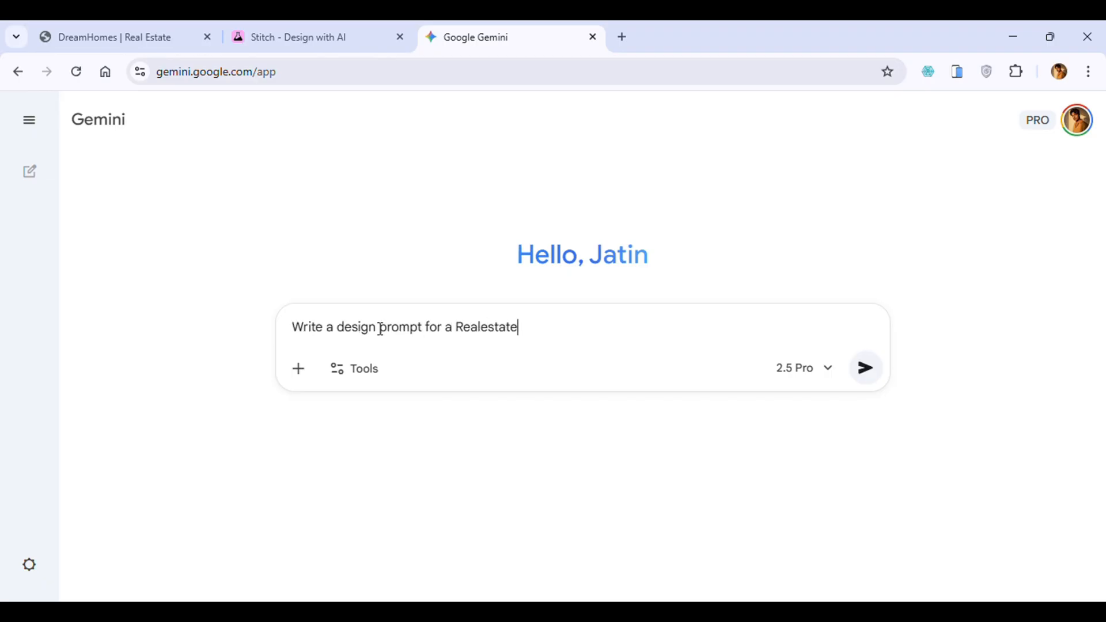
type("company \"DreamHomes")
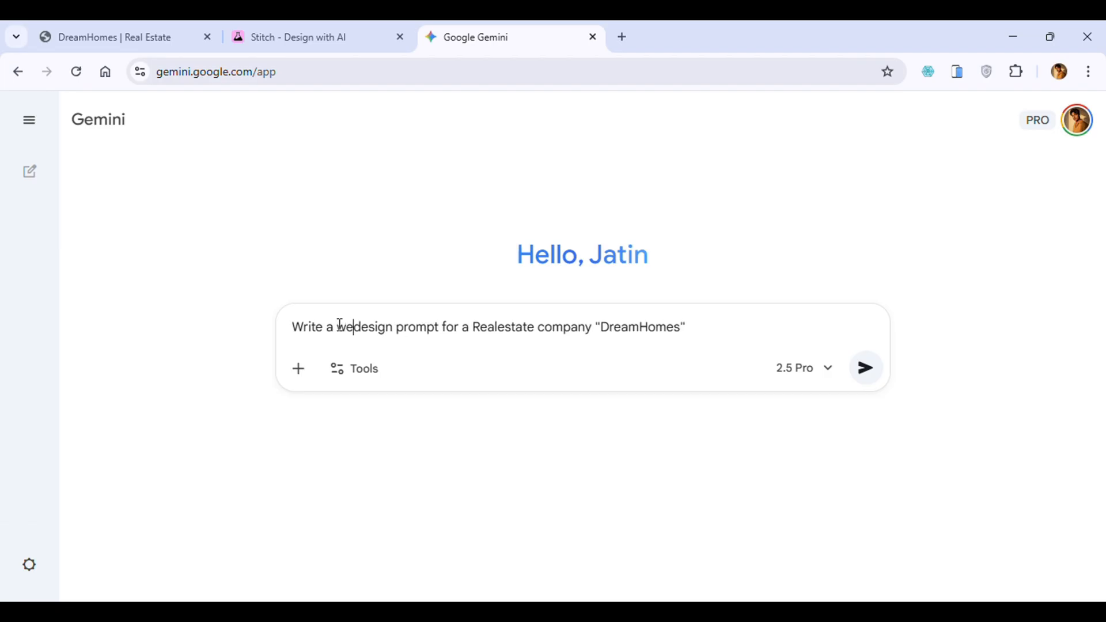
type("website design prompt for a Realestate company \"DreamHomes\" with color pallt")
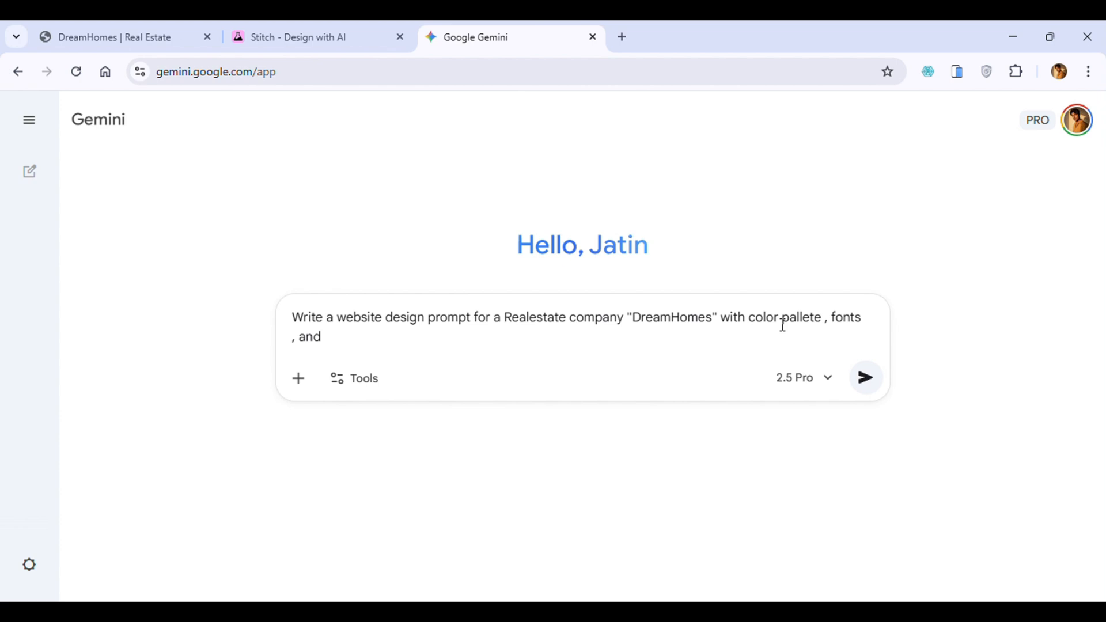
type("proper design , write in single para")
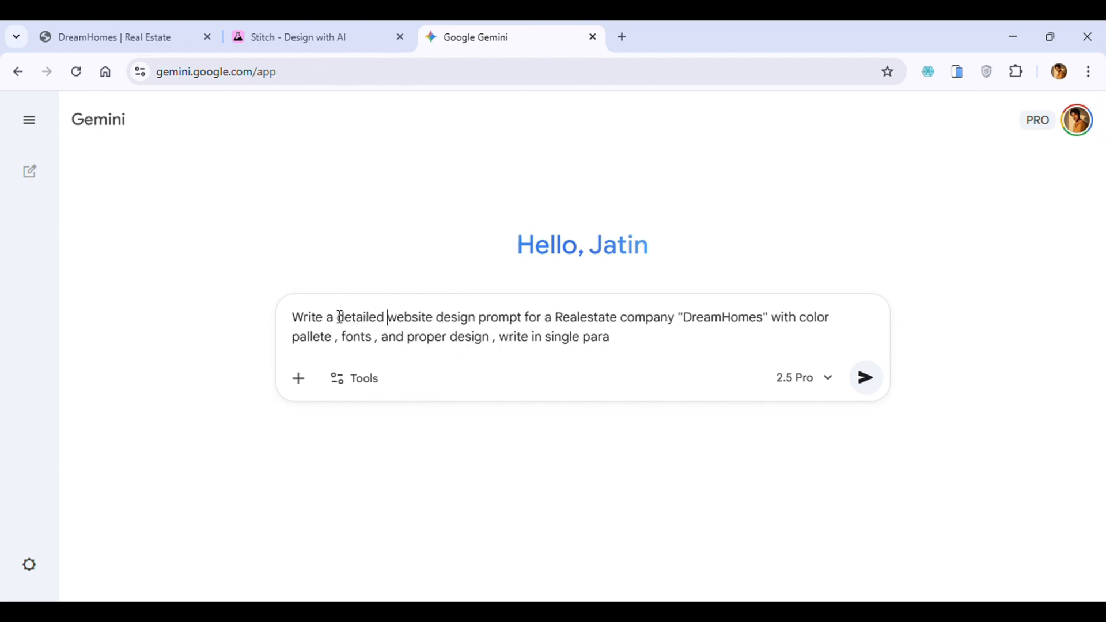
left_click(865, 377)
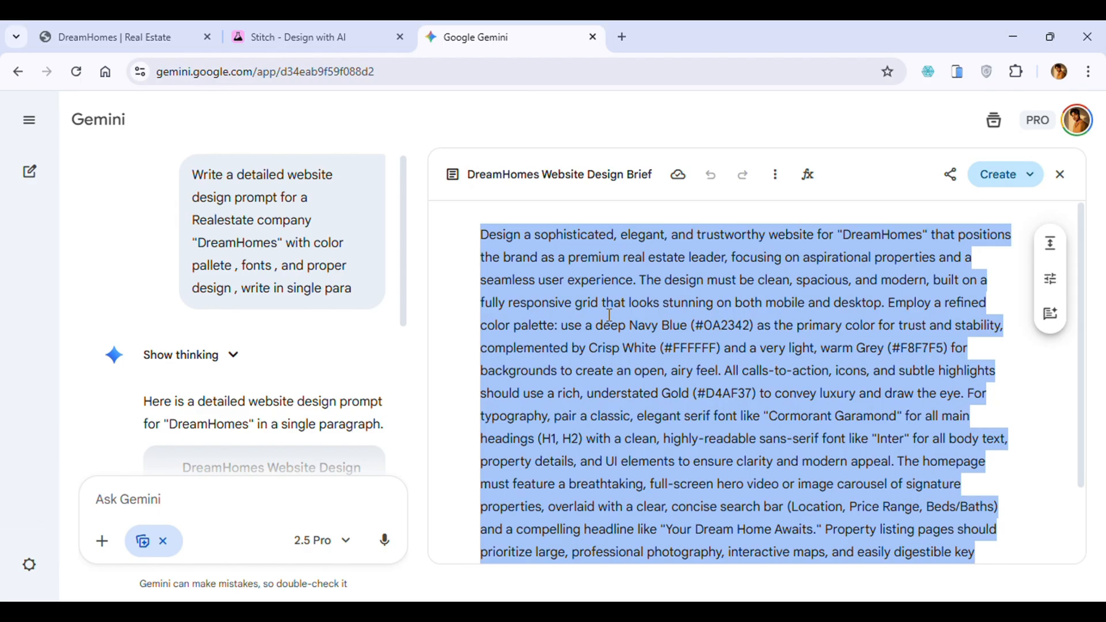
Step: Copy the generated DreamHomes Website Design Brief paragraph
left_click(317, 36)
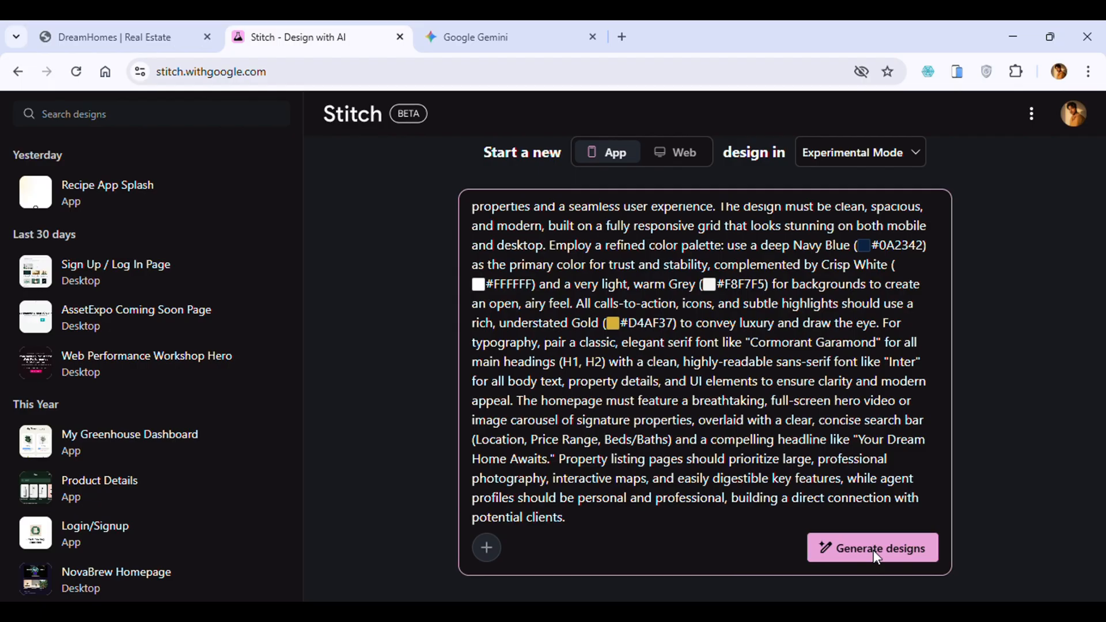
Step: Generate Stitch designs from the pasted DreamHomes brief
left_click(871, 548)
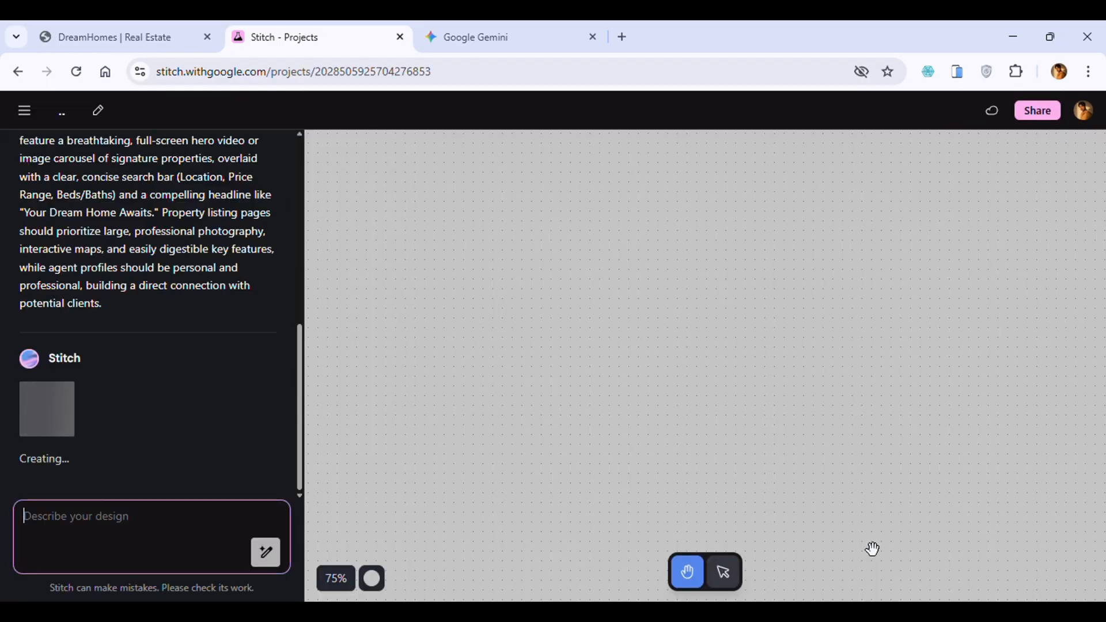
mouse_move(493, 326)
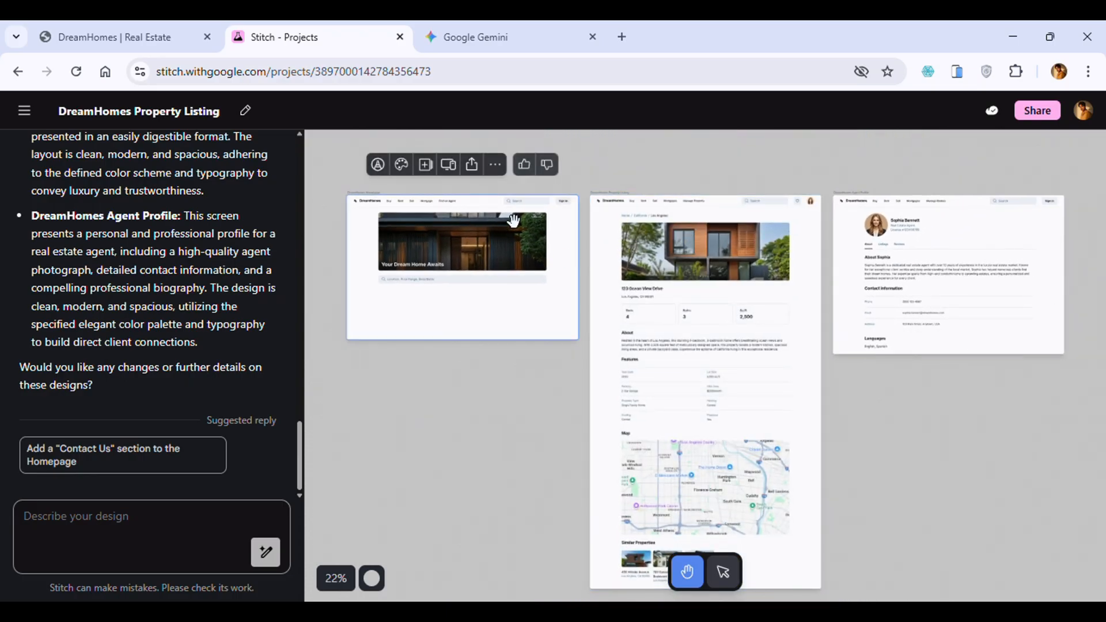
mouse_move(446, 254)
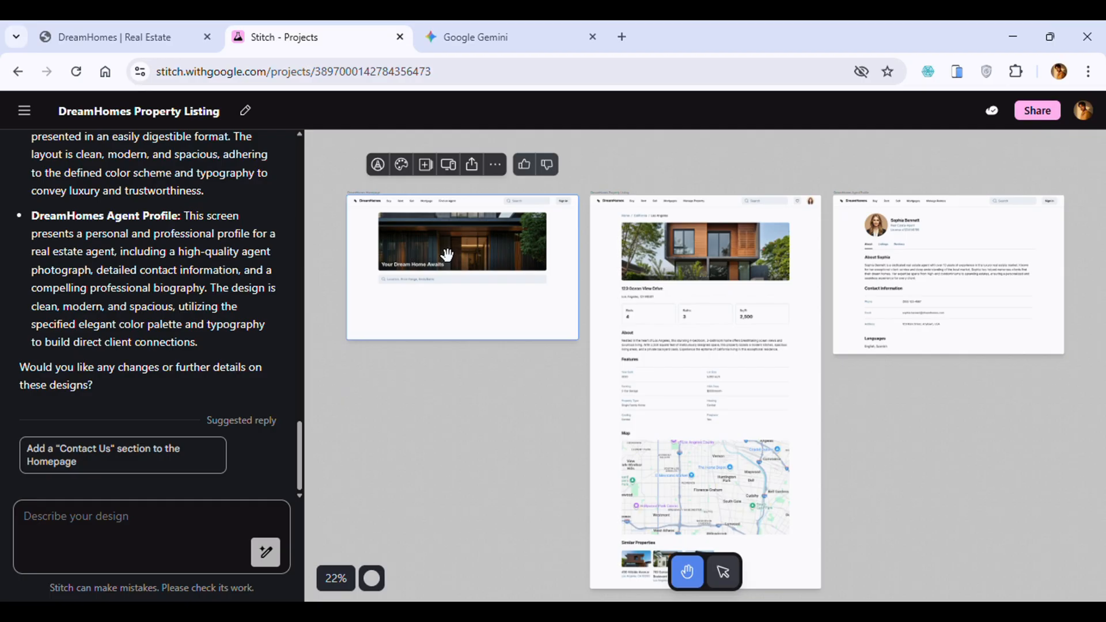
mouse_move(431, 234)
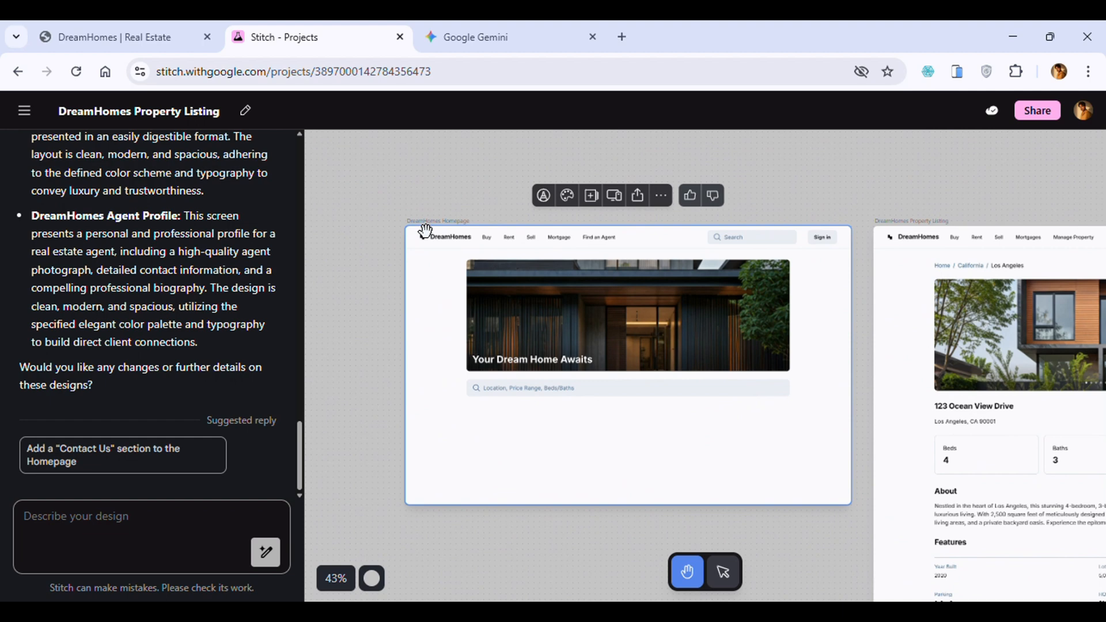
Step: Zoom the canvas to inspect the Homepage, Property Listing and Agent Profile screens
scroll("up", 3)
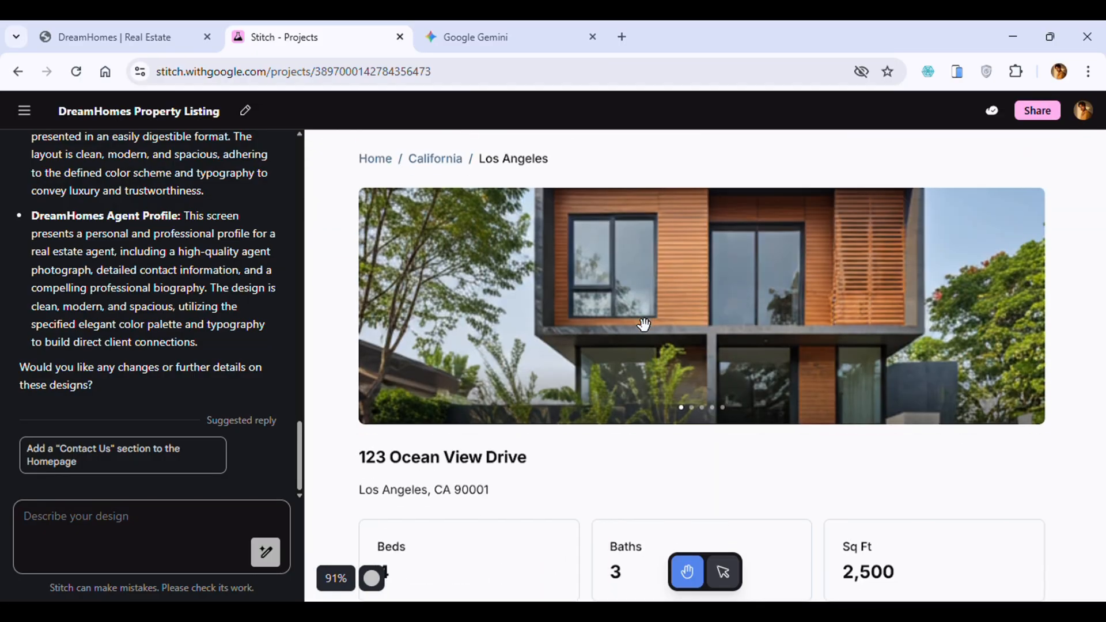
scroll("down", 3)
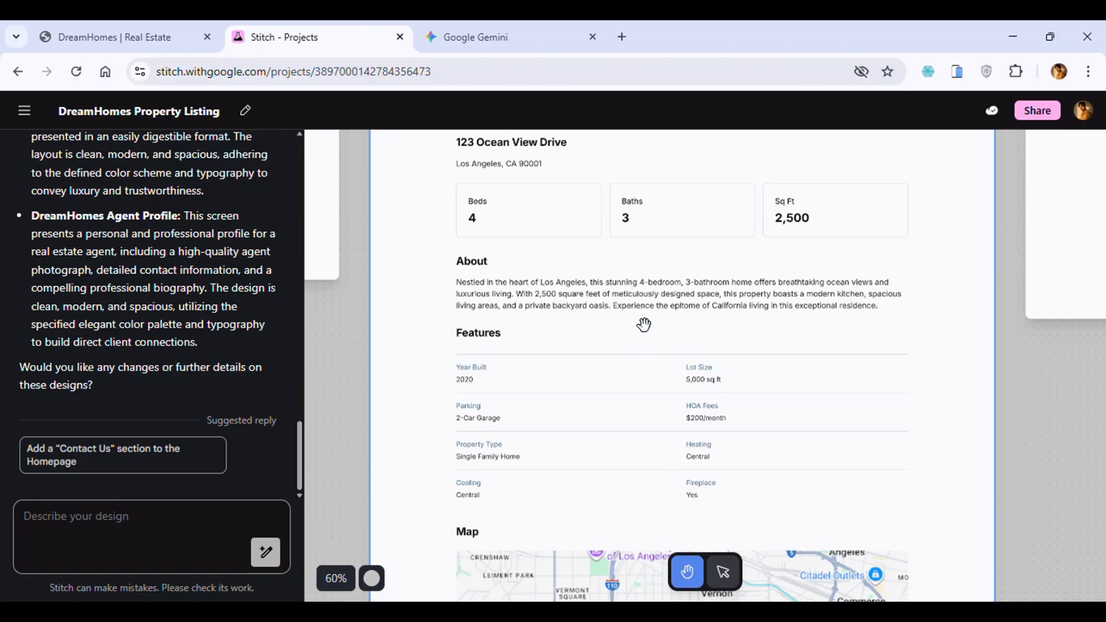
scroll("down", 3)
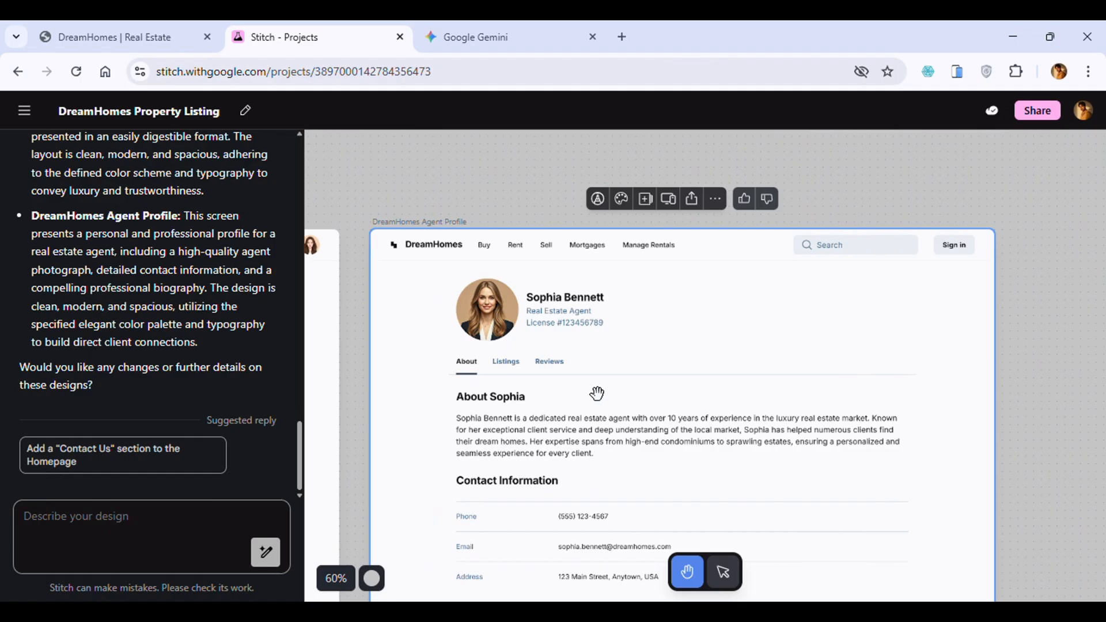
mouse_move(504, 327)
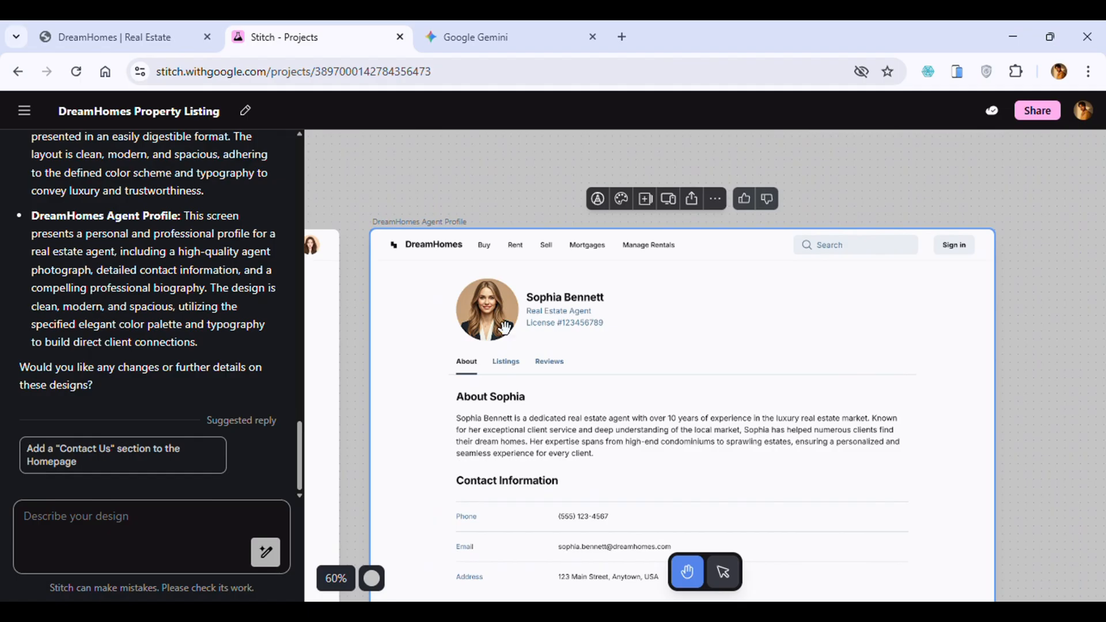
mouse_move(17, 71)
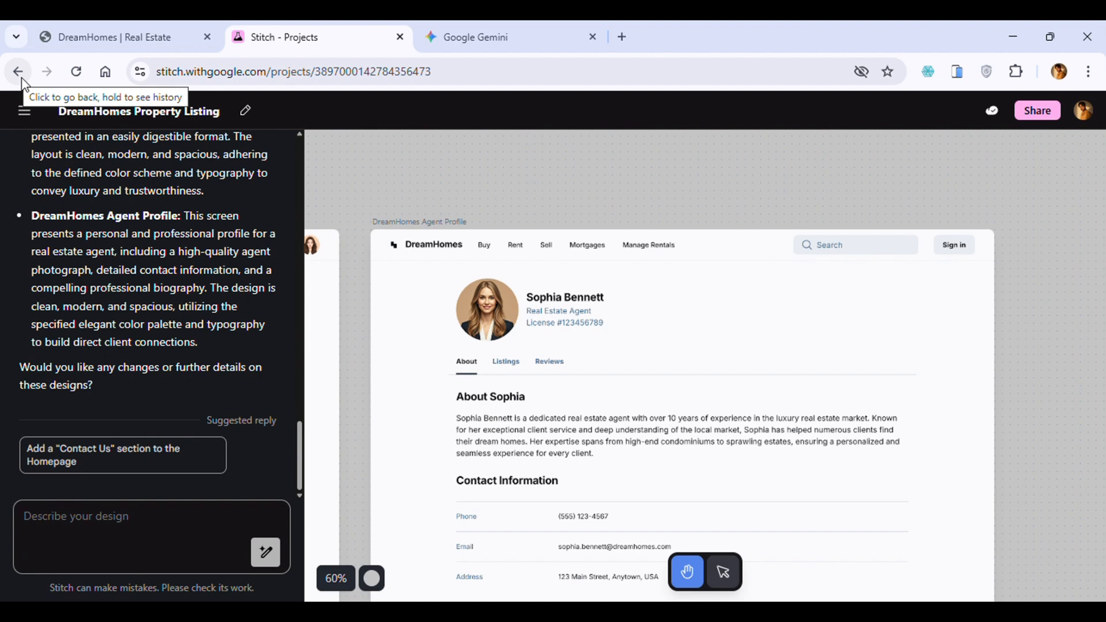
Step: Return to the Stitch start page and generate a kids' toys e-commerce website design
left_click(17, 71)
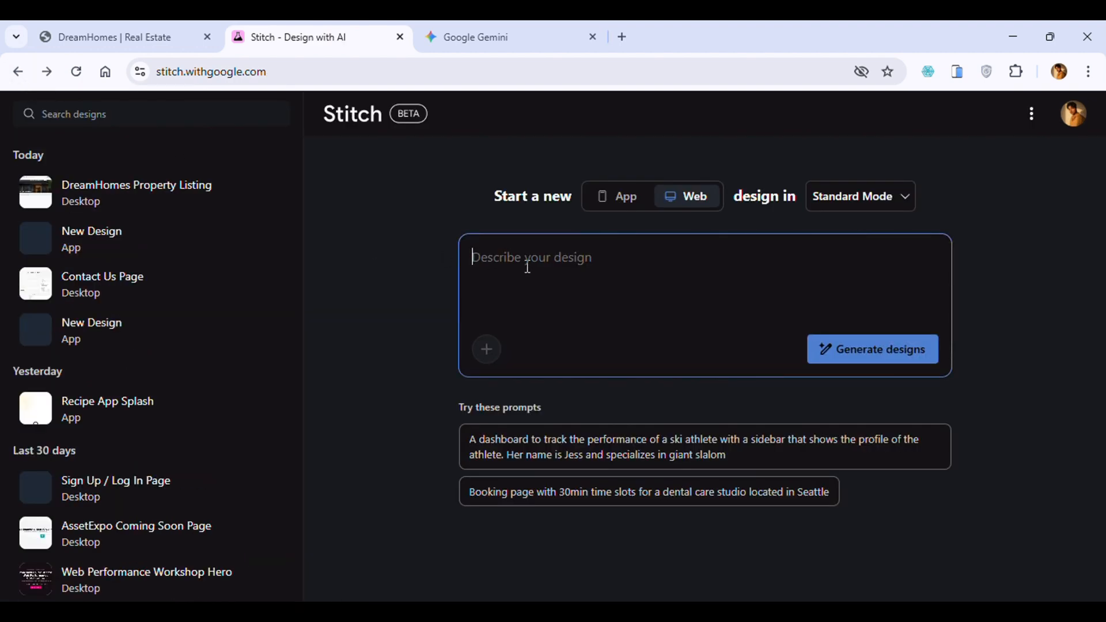
type("Crate")
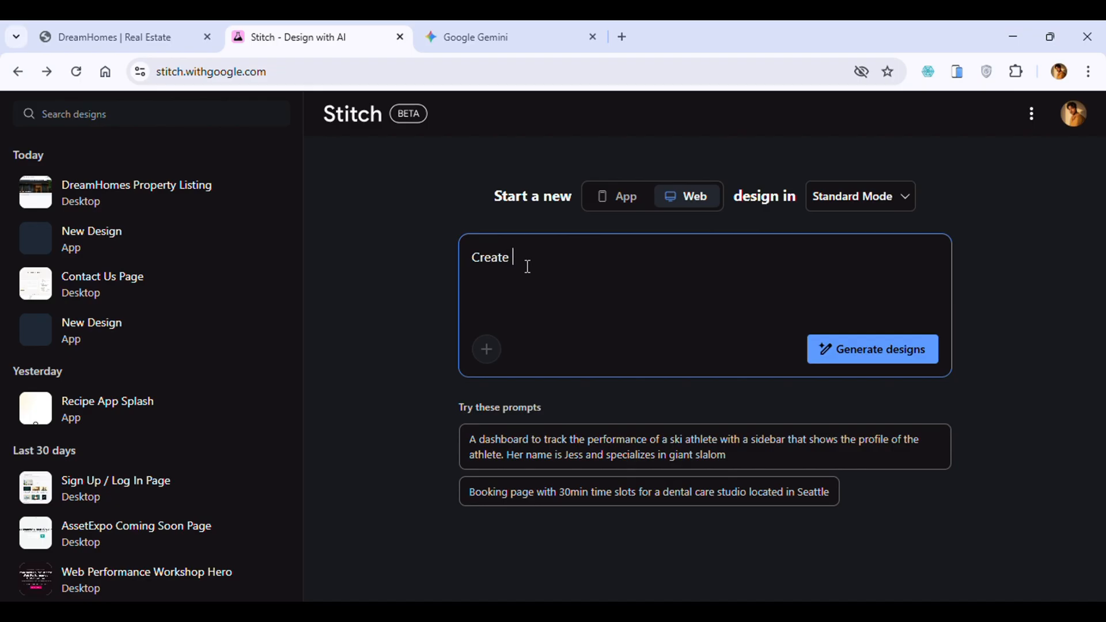
type("a")
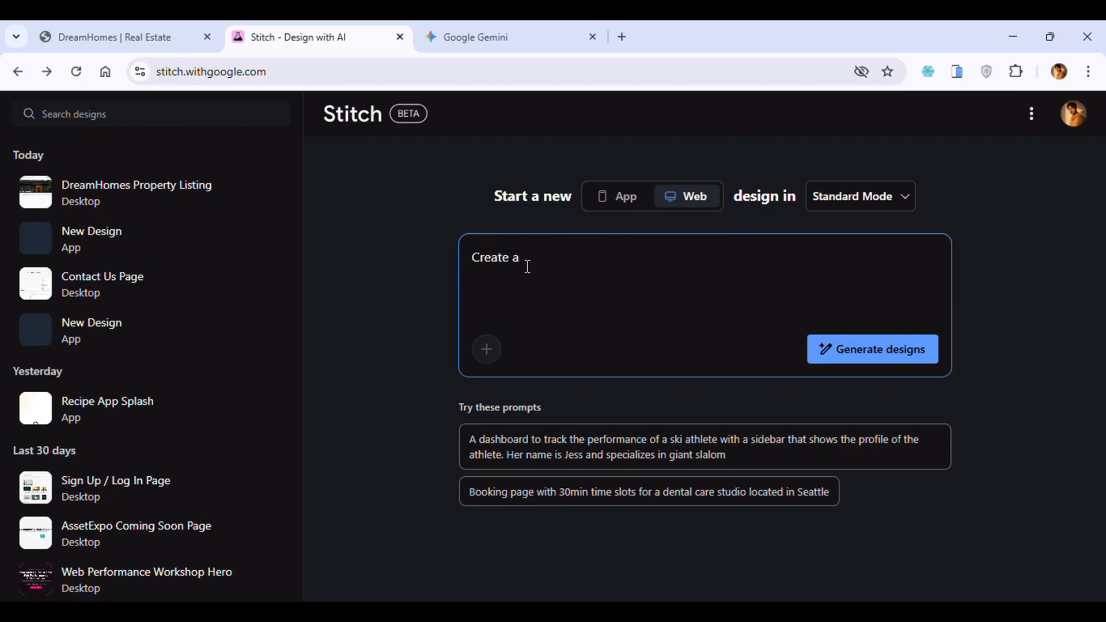
type("website de")
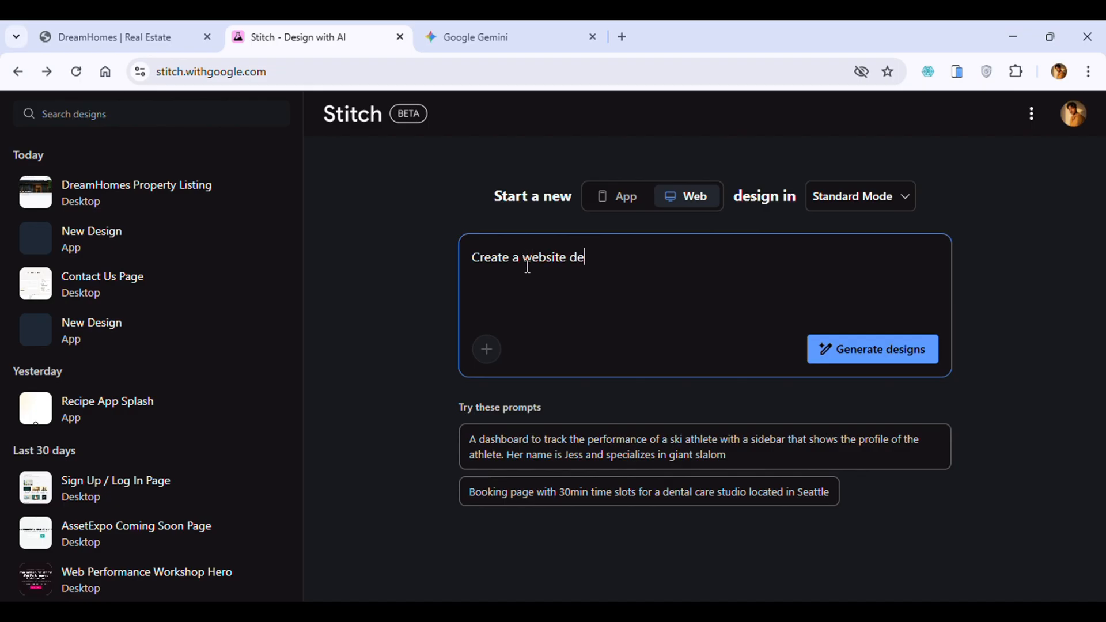
type("sign f")
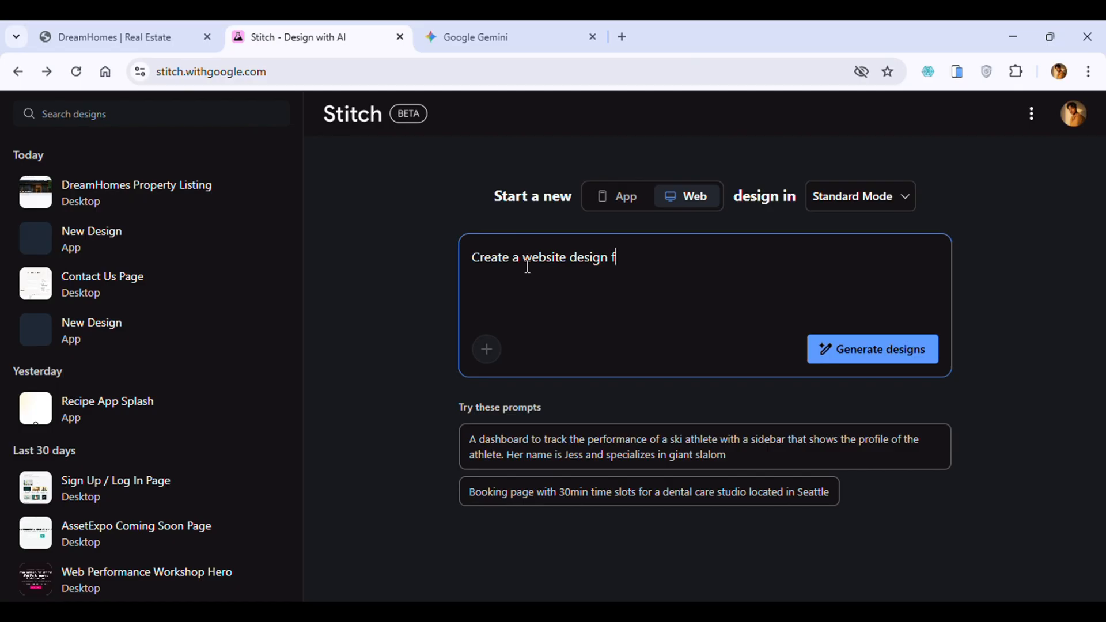
type("or e")
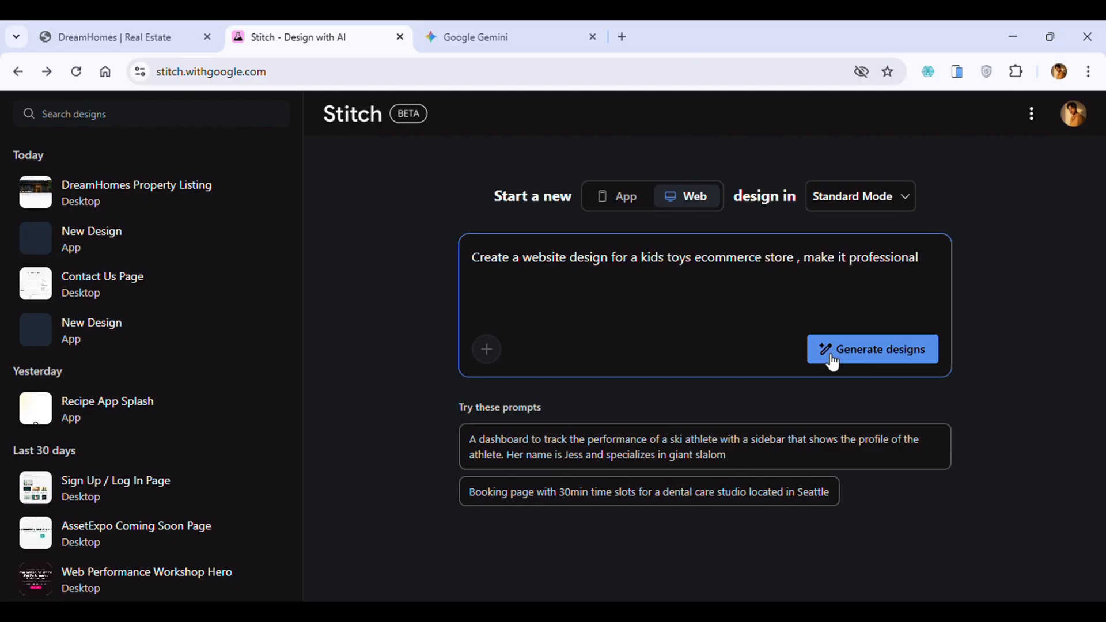
left_click(872, 349)
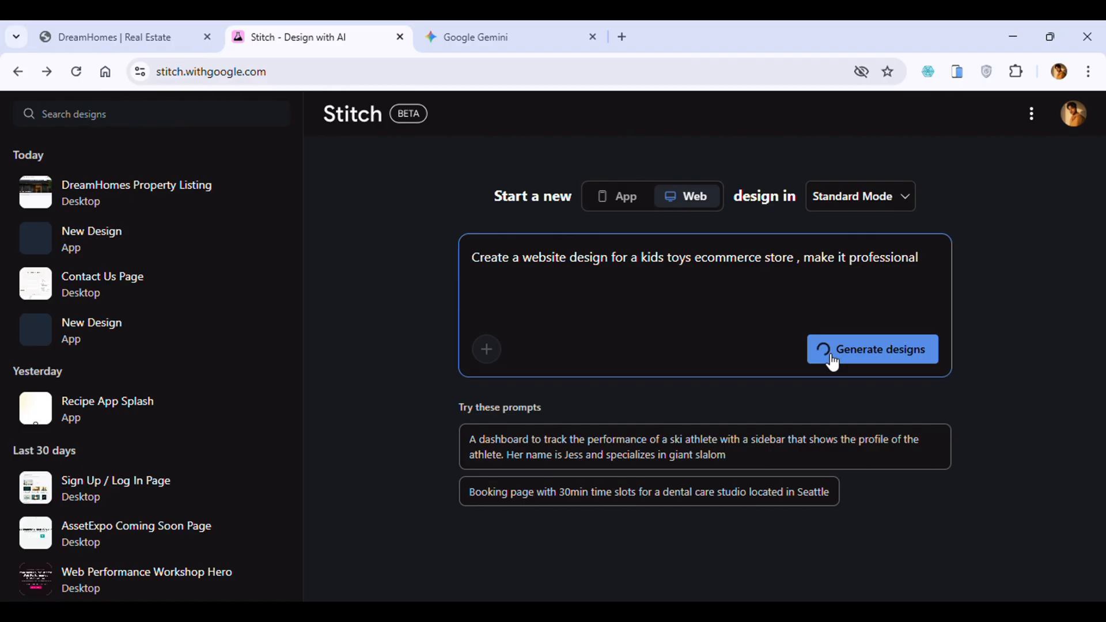
left_click(871, 349)
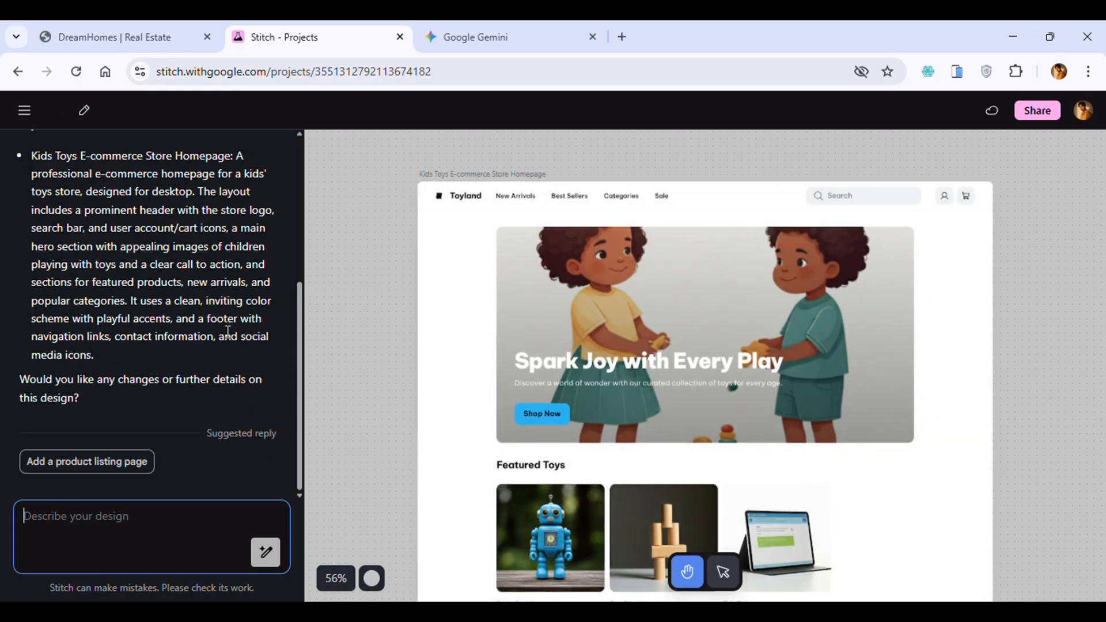
scroll("down", 3)
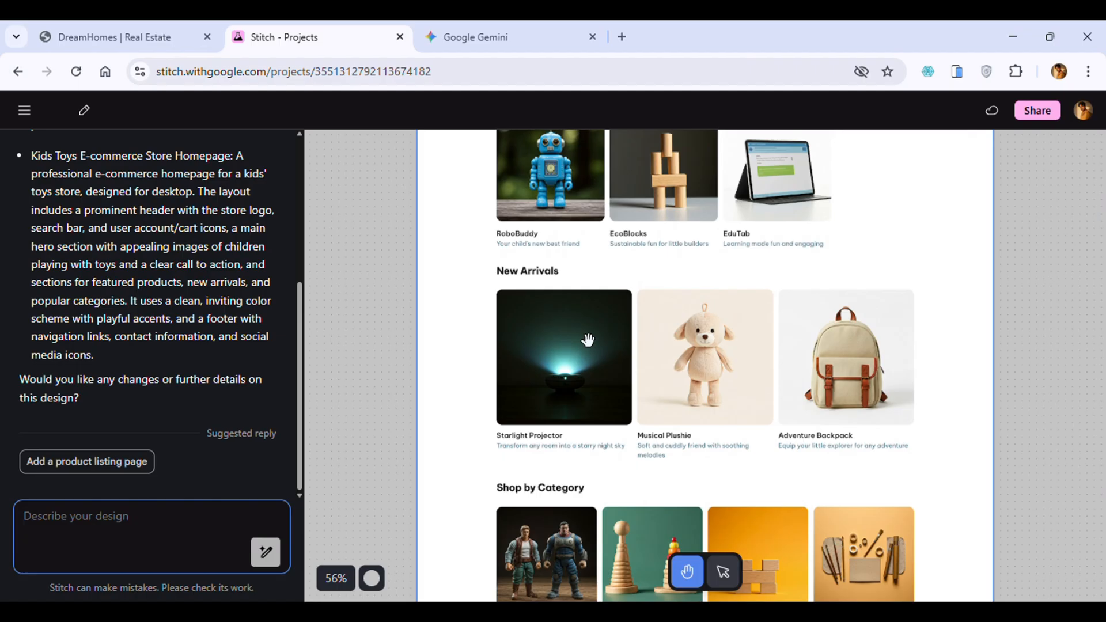
scroll("down", 3)
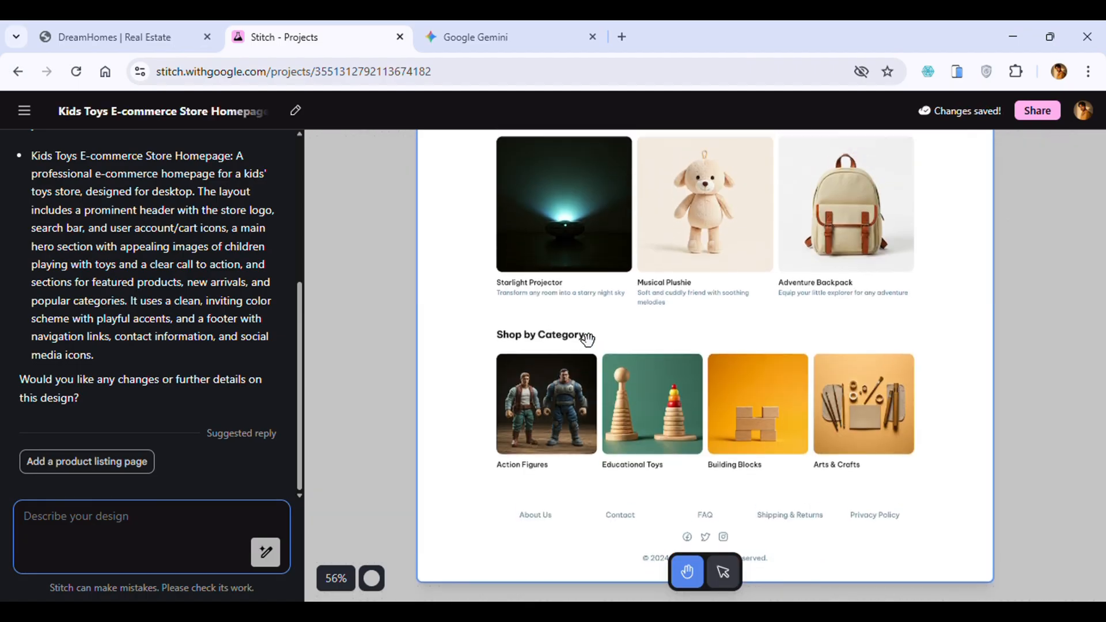
scroll("up", 3)
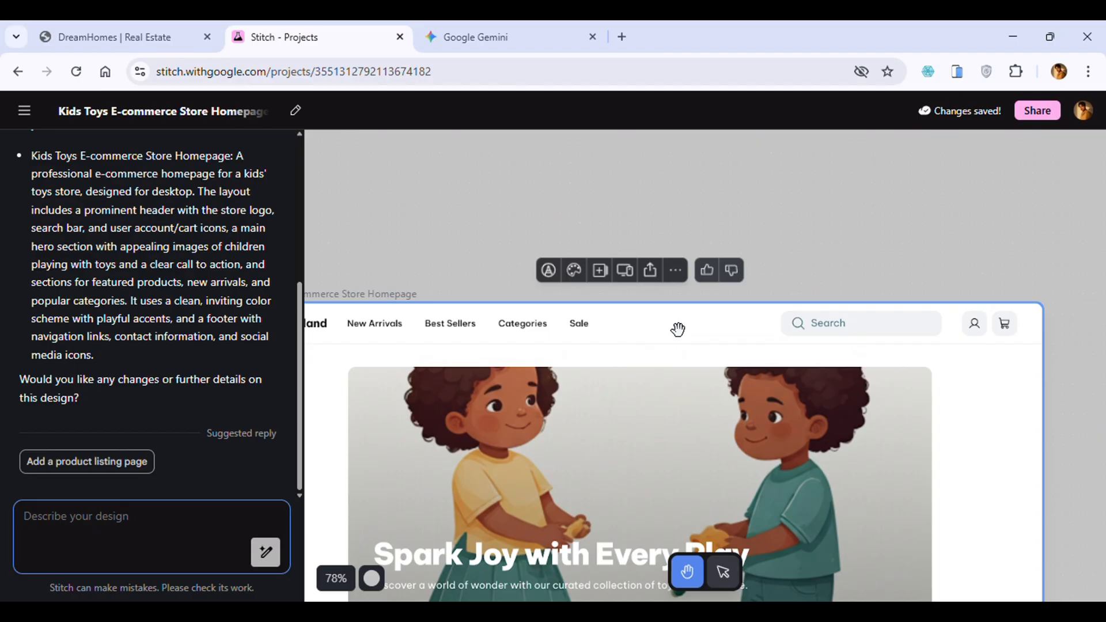
scroll("down", 3)
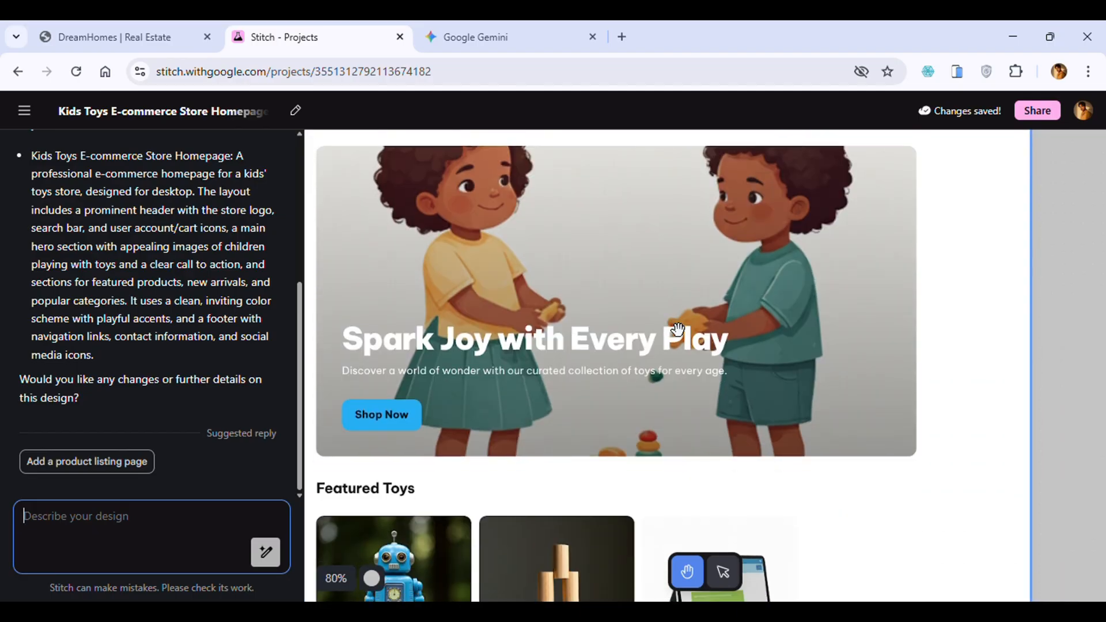
scroll("up", 3)
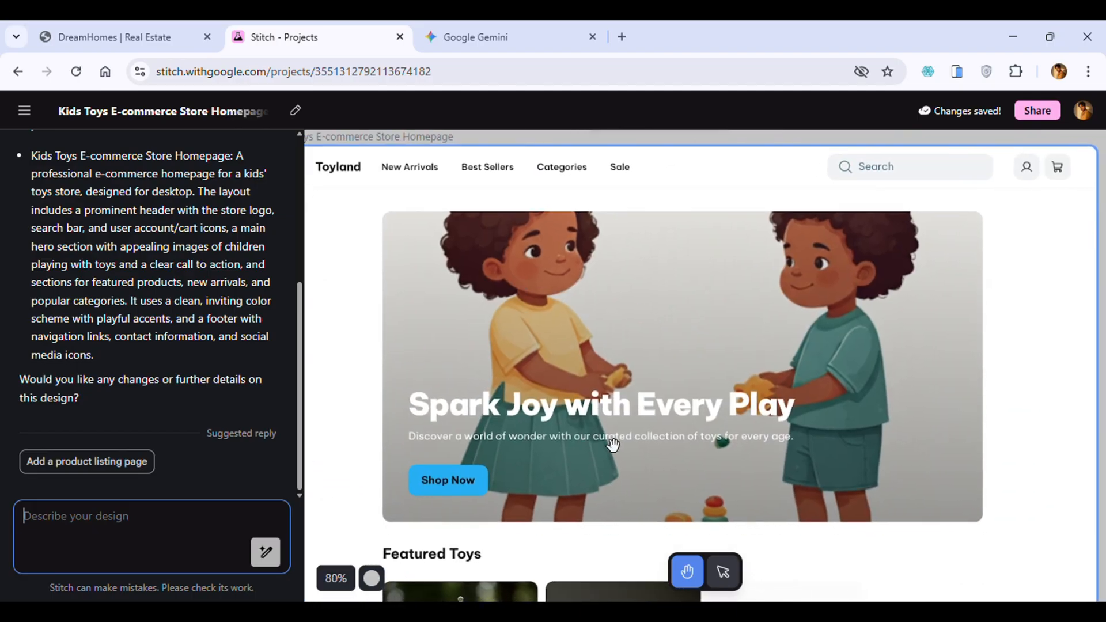
scroll("down", 3)
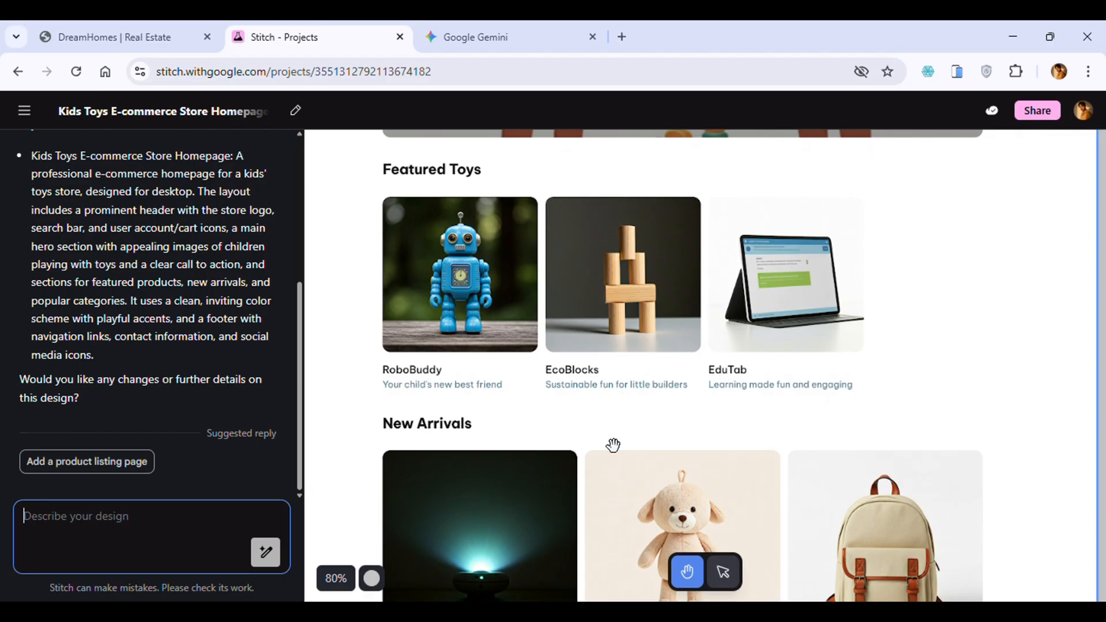
scroll("down", 3)
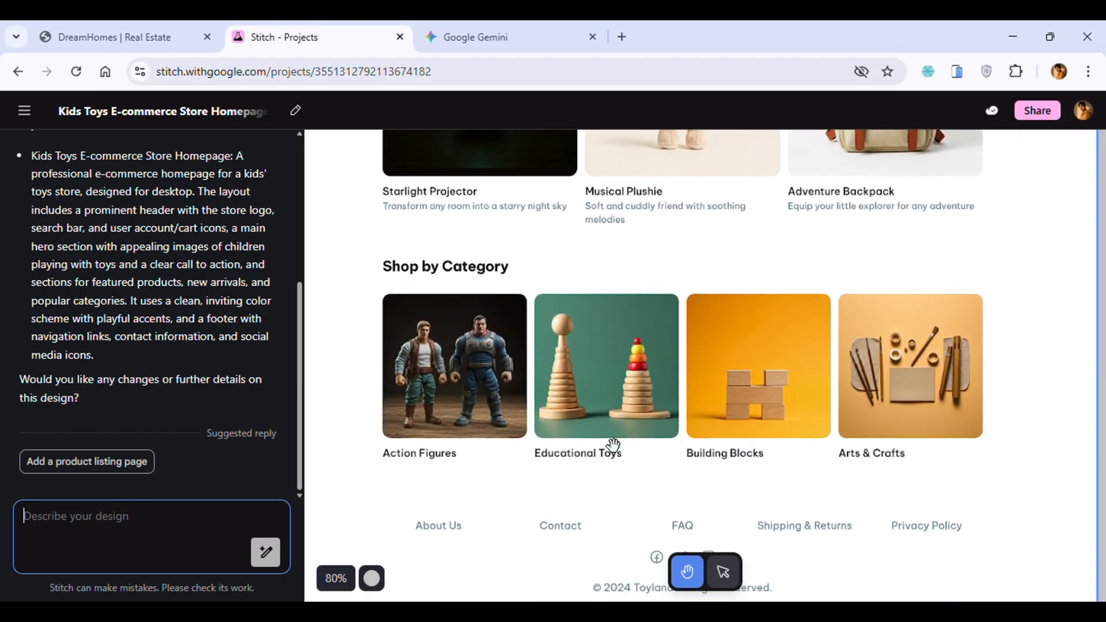
scroll("down", 3)
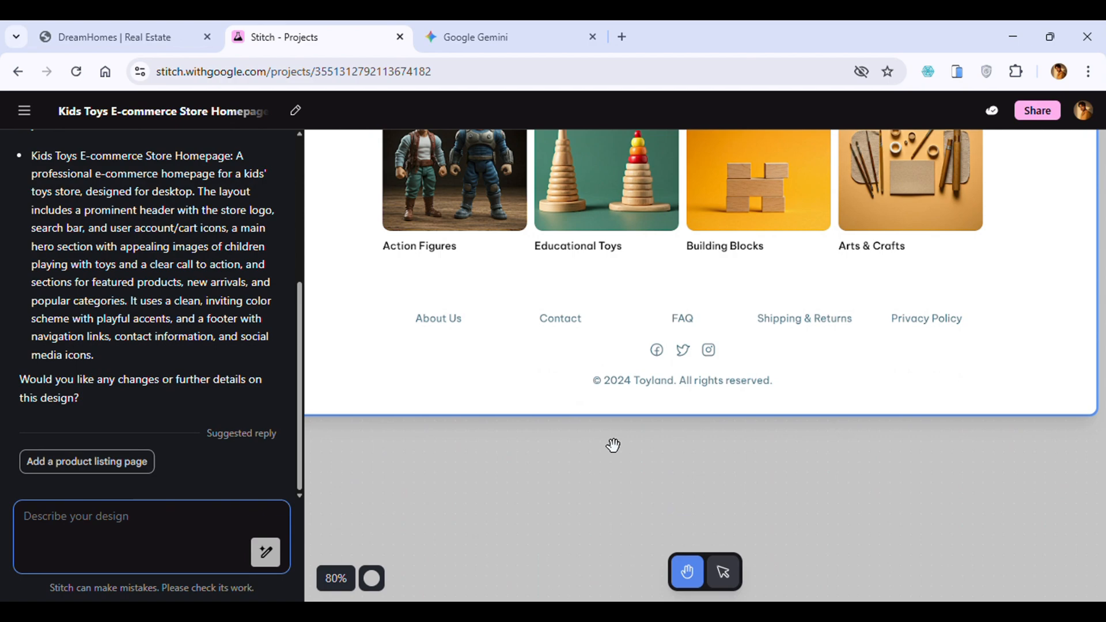
scroll("up", 3)
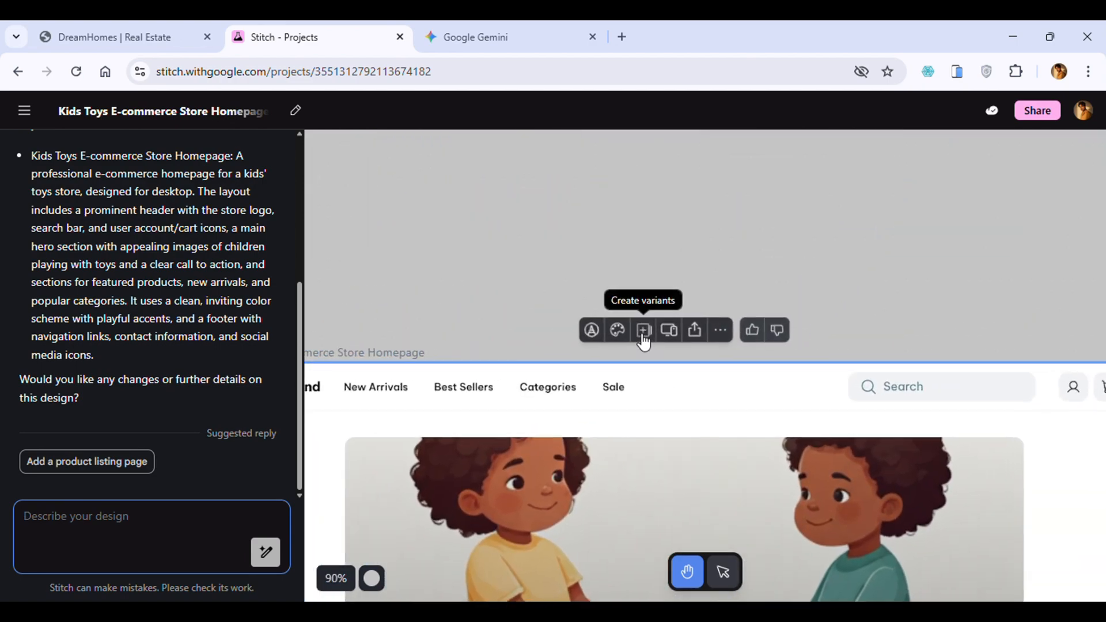
Step: View the Toyland homepage design's code from its more-options menu
left_click(700, 337)
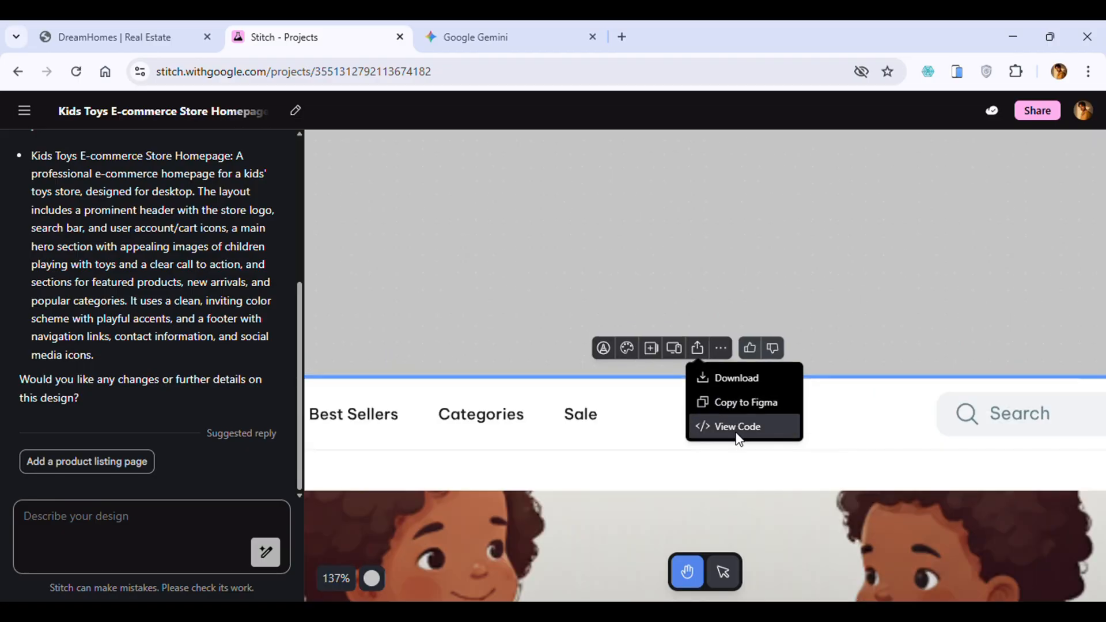
left_click(737, 426)
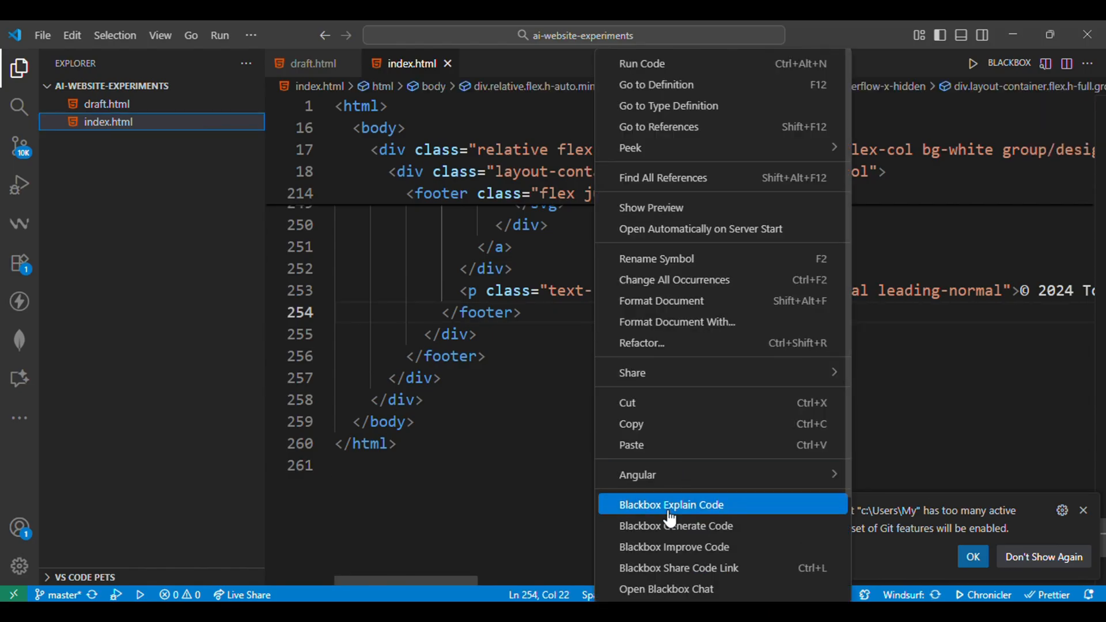
Step: Launch index.html with Live Server, scroll the rendered Toyland page, and return to VS Code
scroll("down", 3)
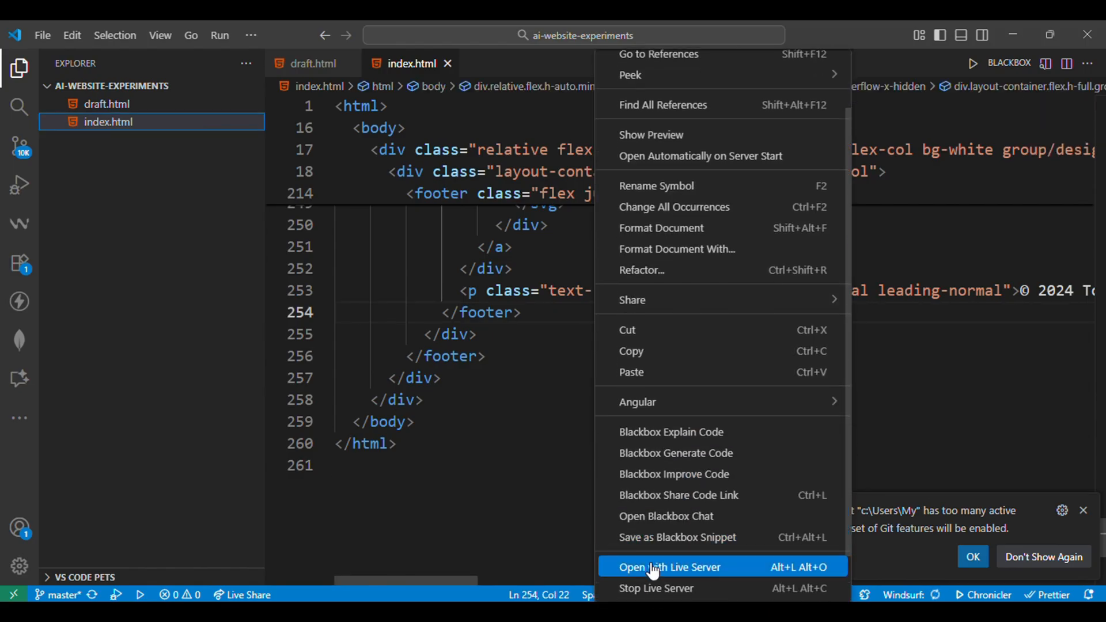
left_click(669, 566)
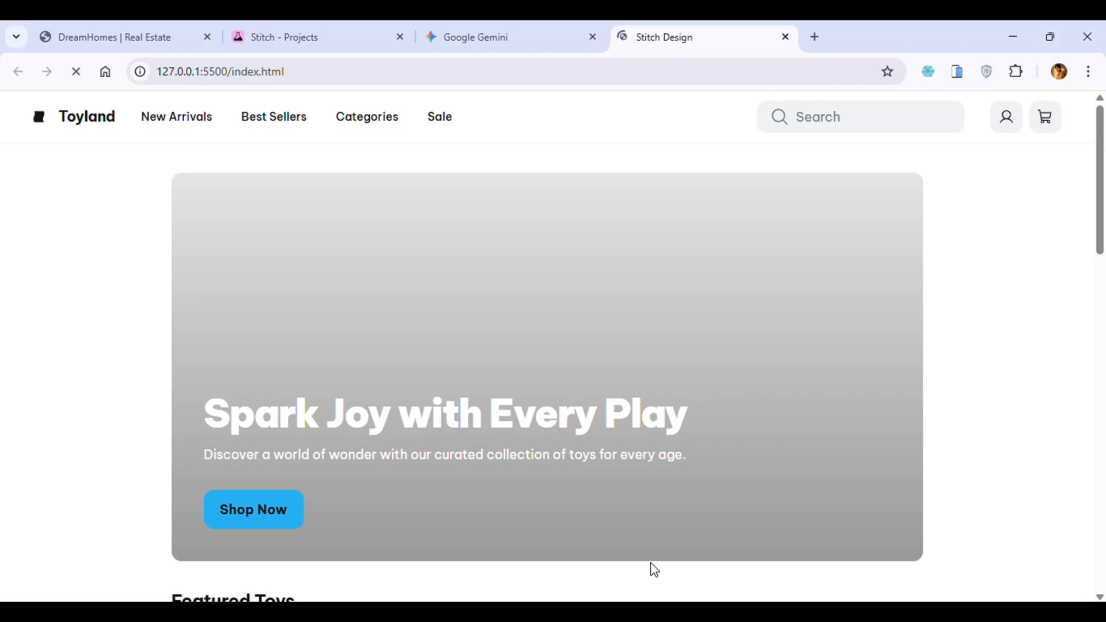
scroll("down", 3)
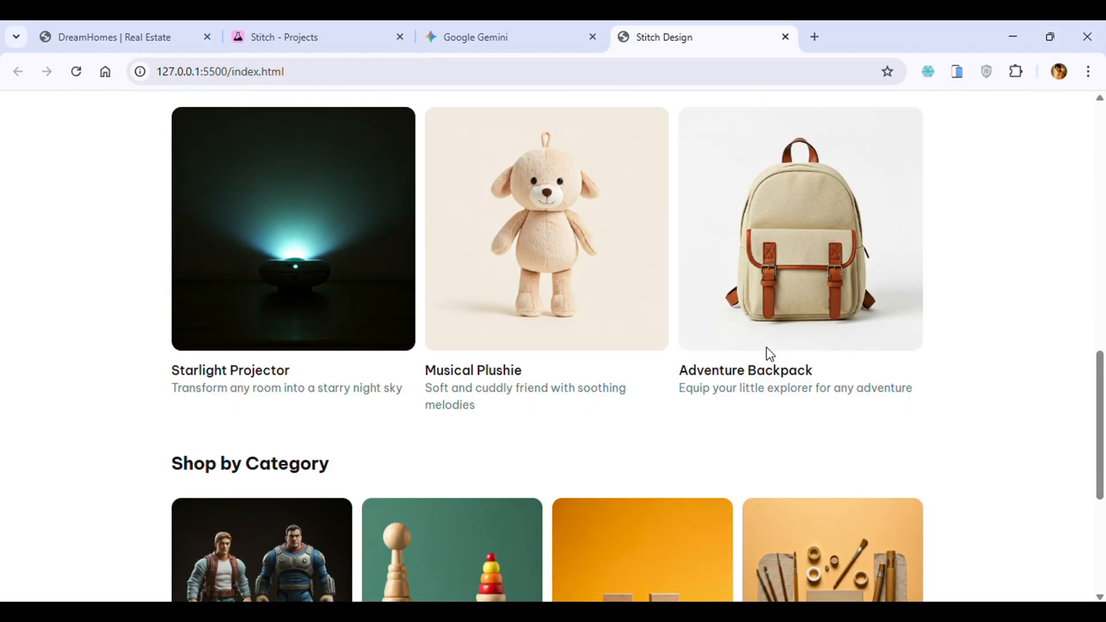
scroll("up", 3)
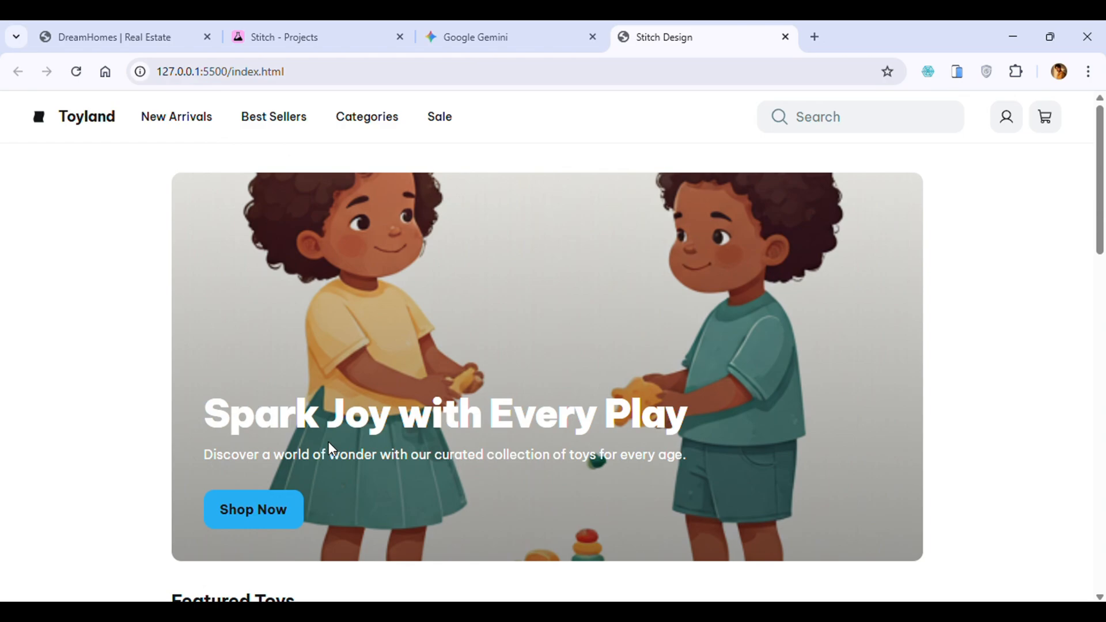
key("alt+tab")
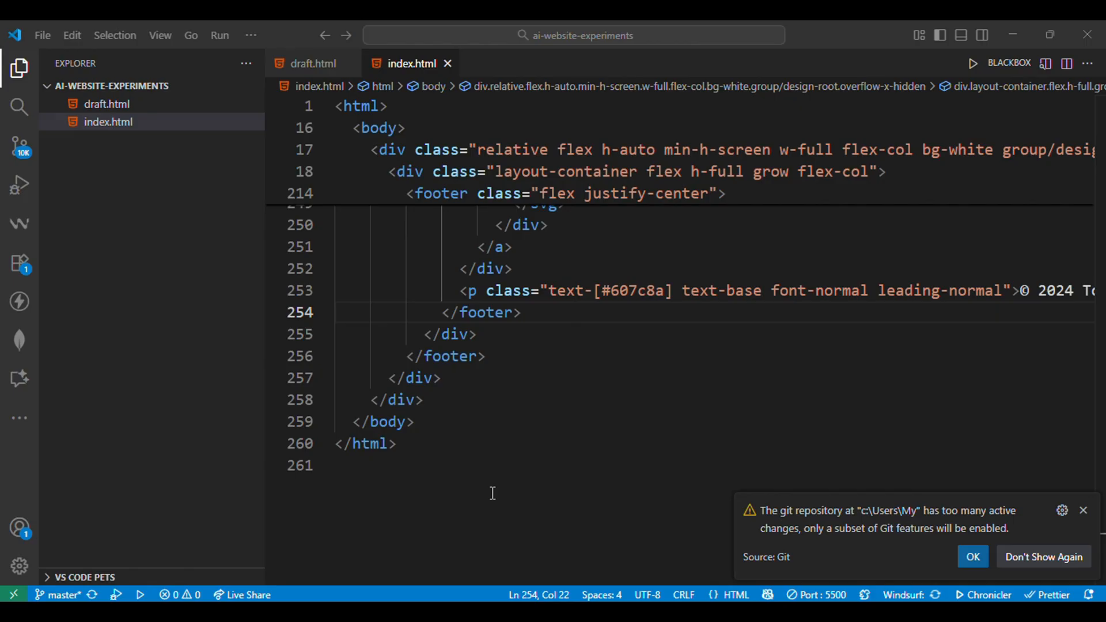
scroll("up", 3)
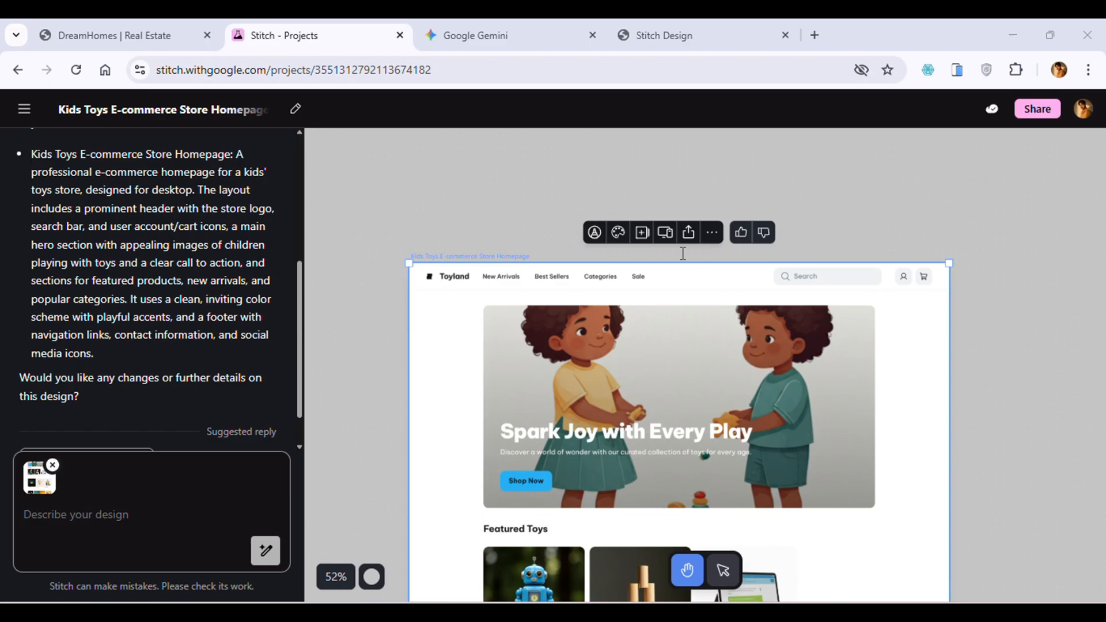
Step: Copy the selected Toyland homepage to Figma via its export options, then open a new tab
left_click(687, 233)
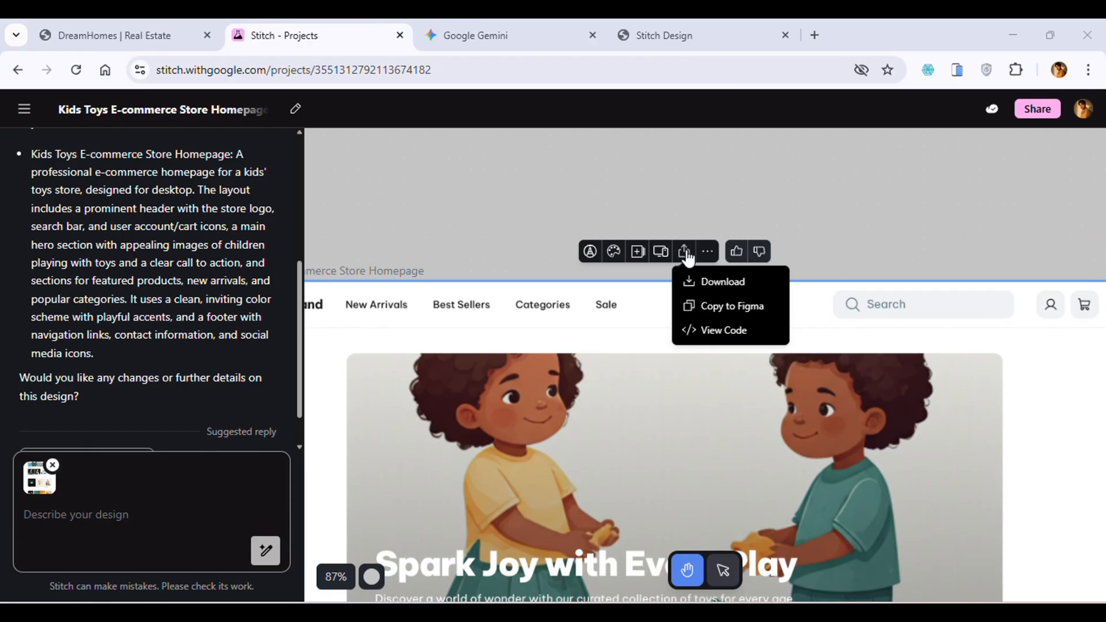
left_click(731, 305)
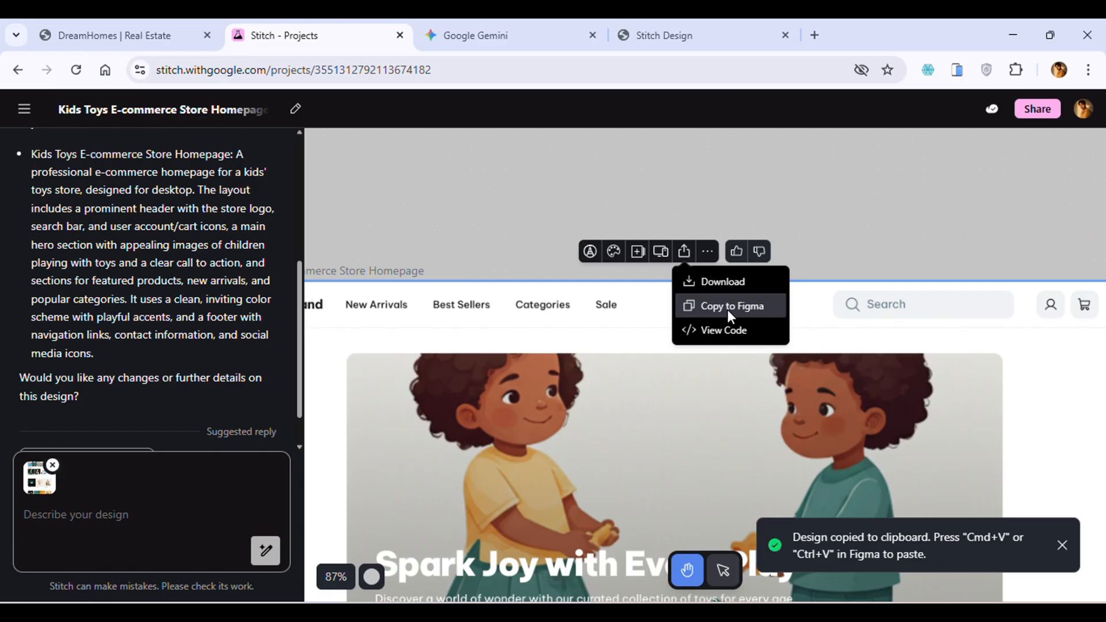
mouse_move(814, 35)
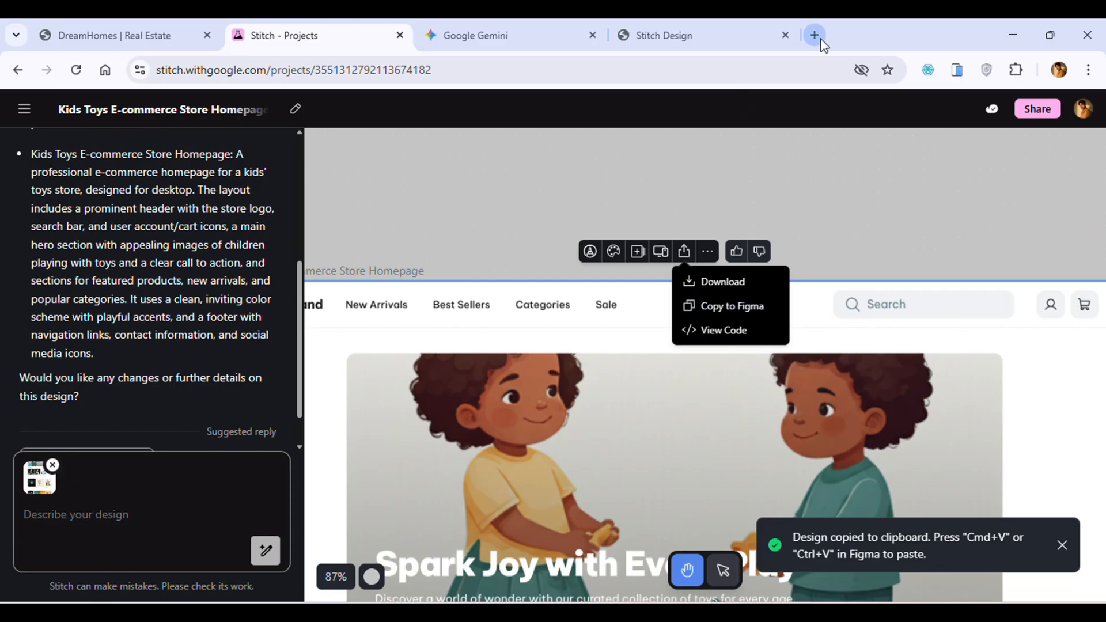
left_click(814, 35)
type("figm")
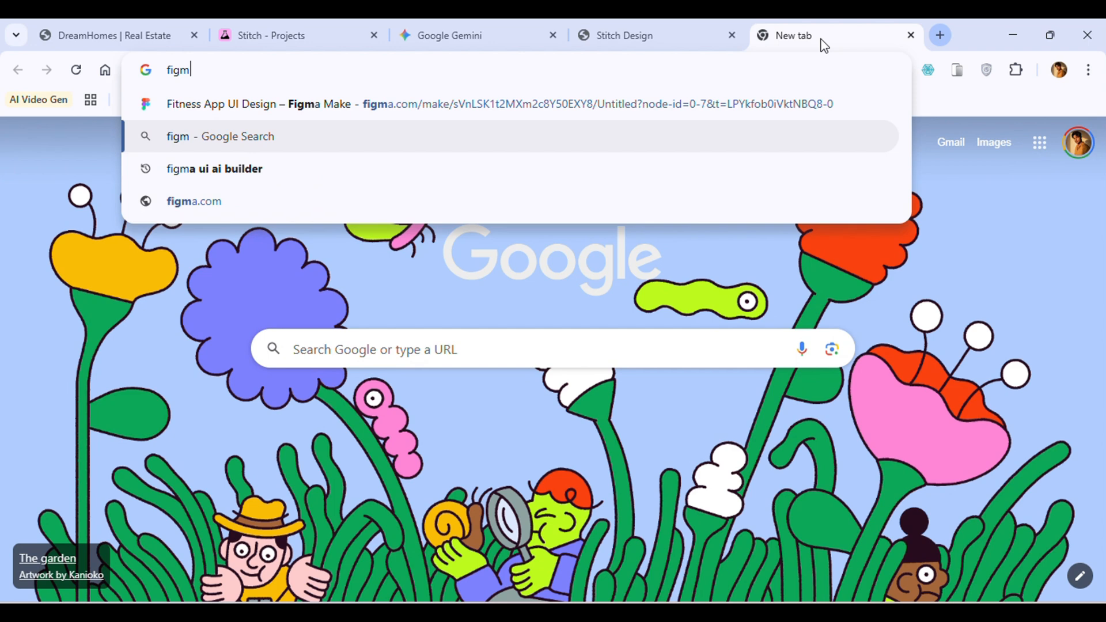
Step: Go to figma.com to start a new design file for the pasted homepage
left_click(194, 201)
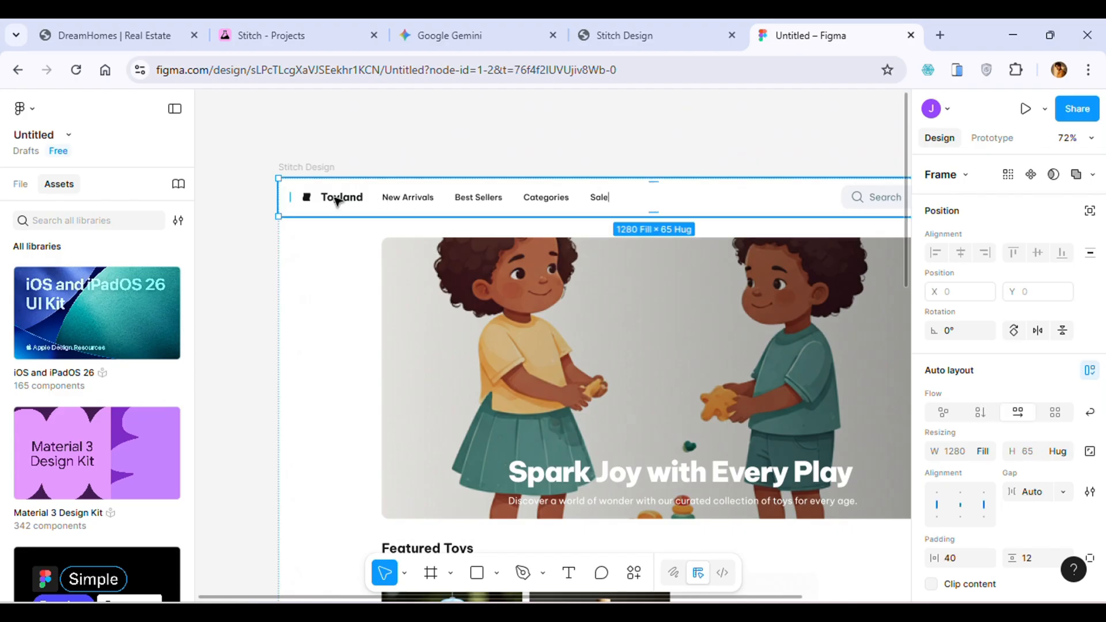
Step: Inspect the pasted design's body and logo-navigation layers, then scroll toward Featured Toys
left_click(469, 256)
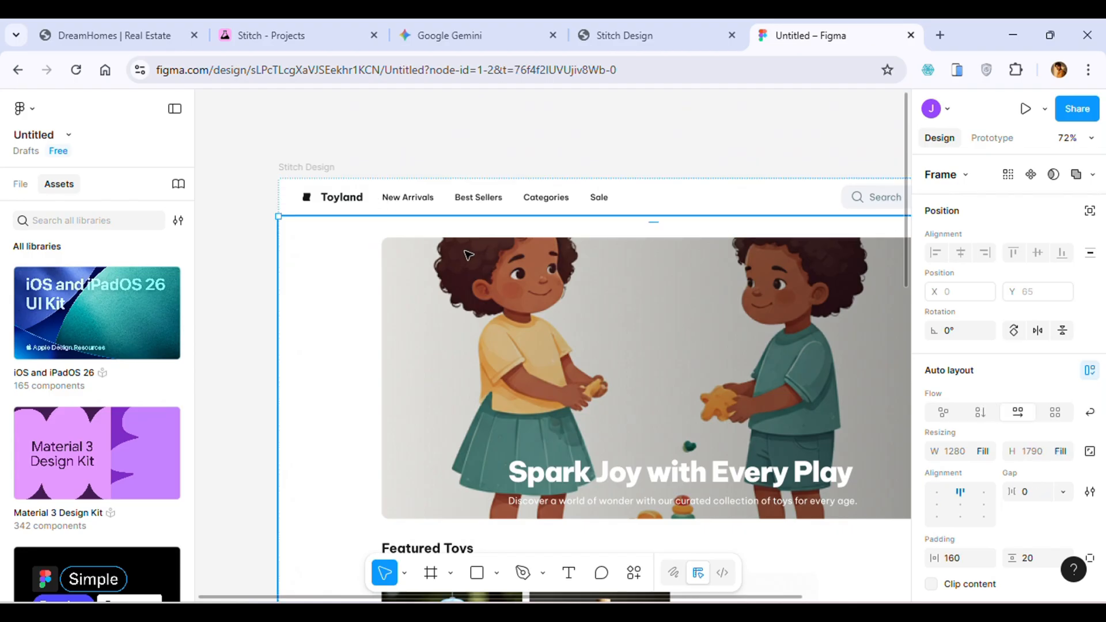
left_click(407, 197)
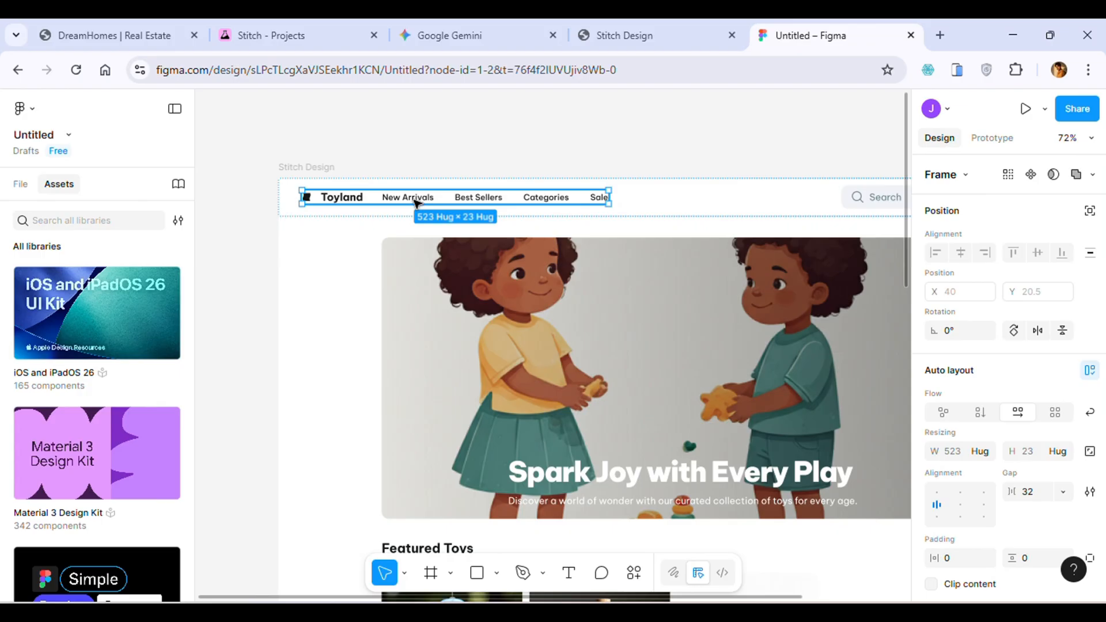
scroll("down", 3)
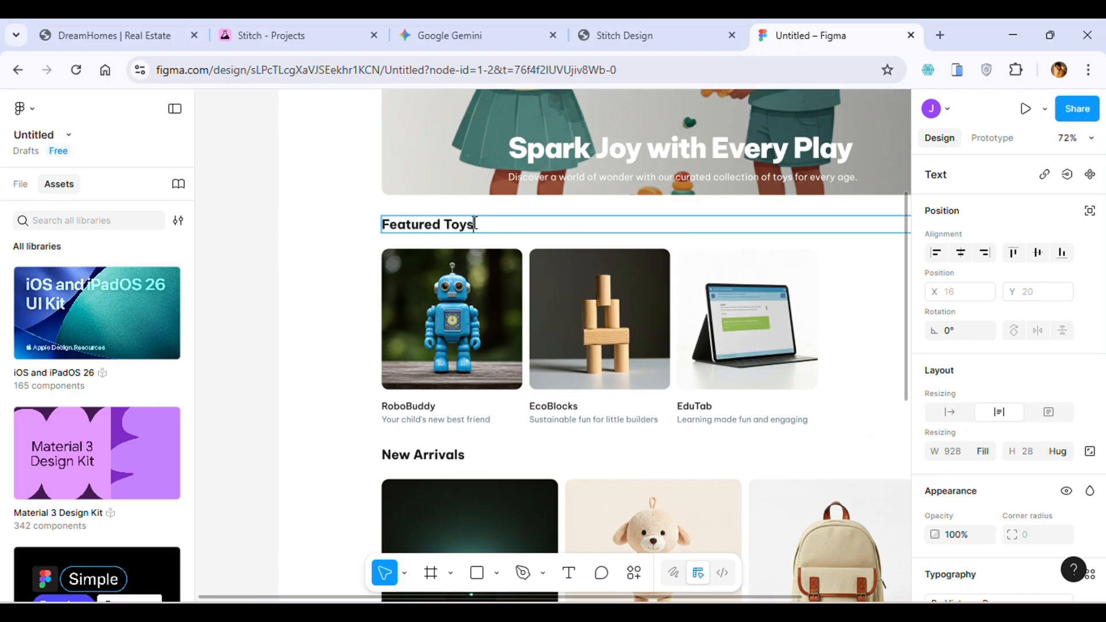
Step: Change the heading to 'Featured Thhbnbnbnbv', then select the featured toy cards row
key("Backspace")
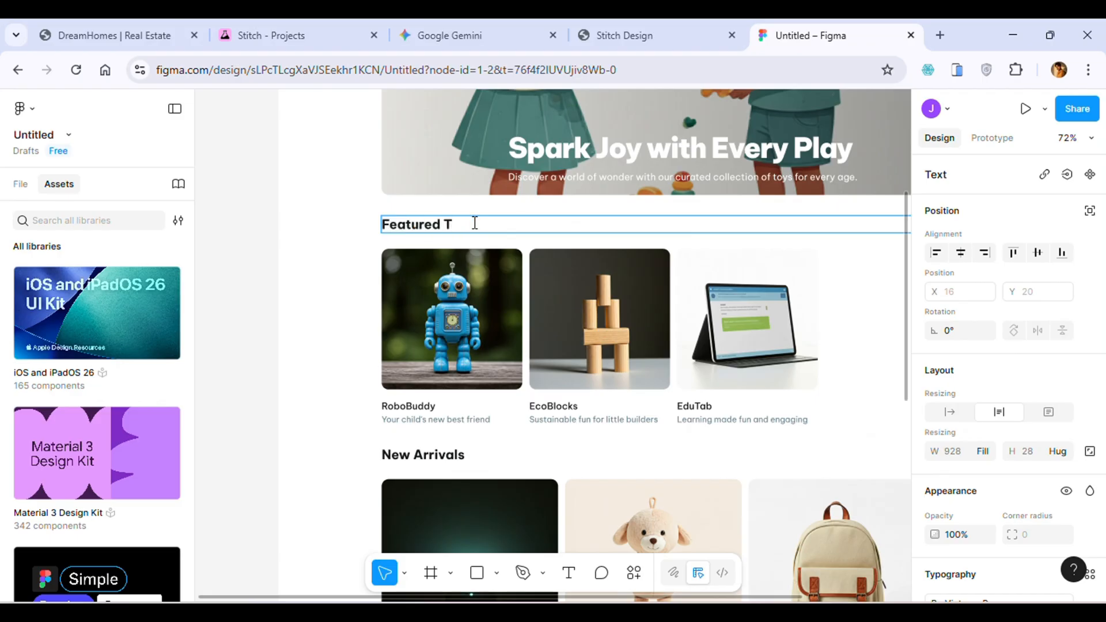
type("hhbnbnbnbv")
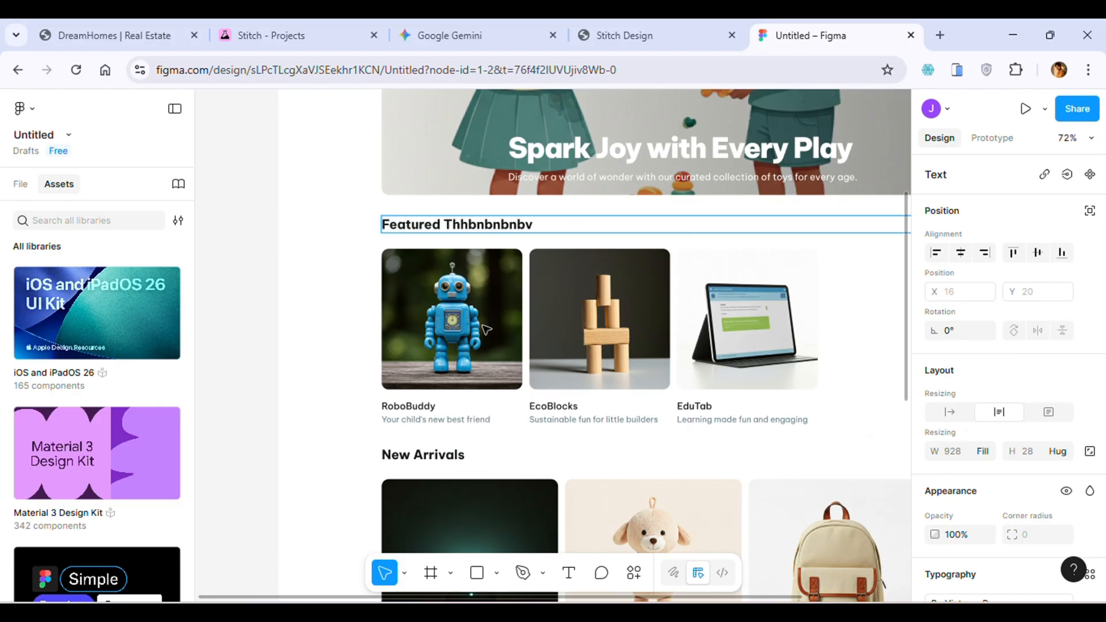
left_click(450, 318)
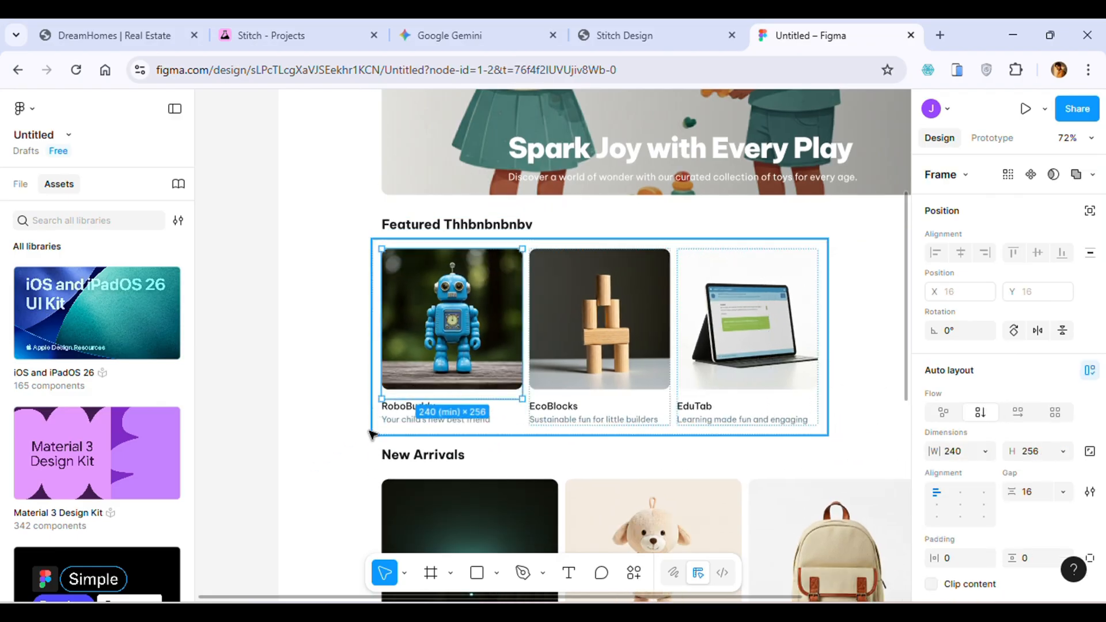
scroll("down", 3)
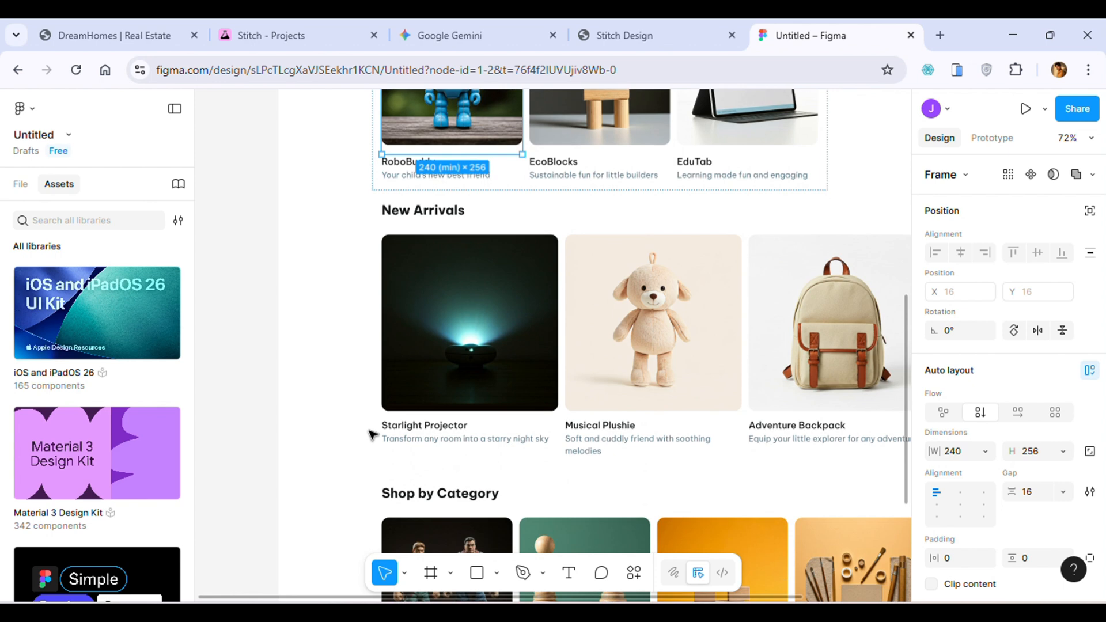
left_click(645, 404)
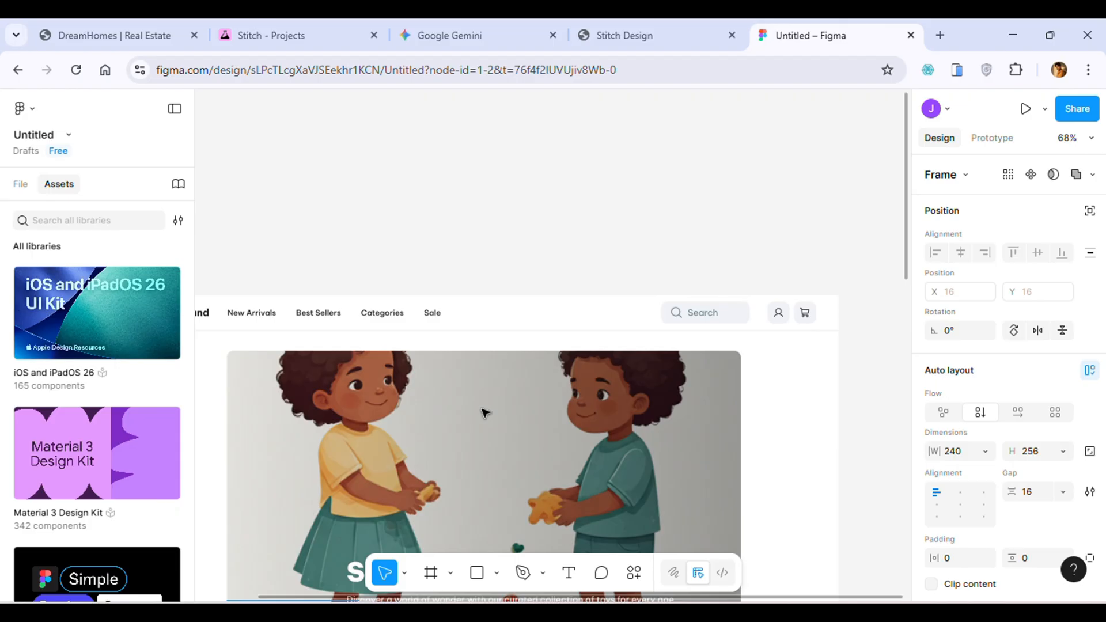
mouse_move(500, 51)
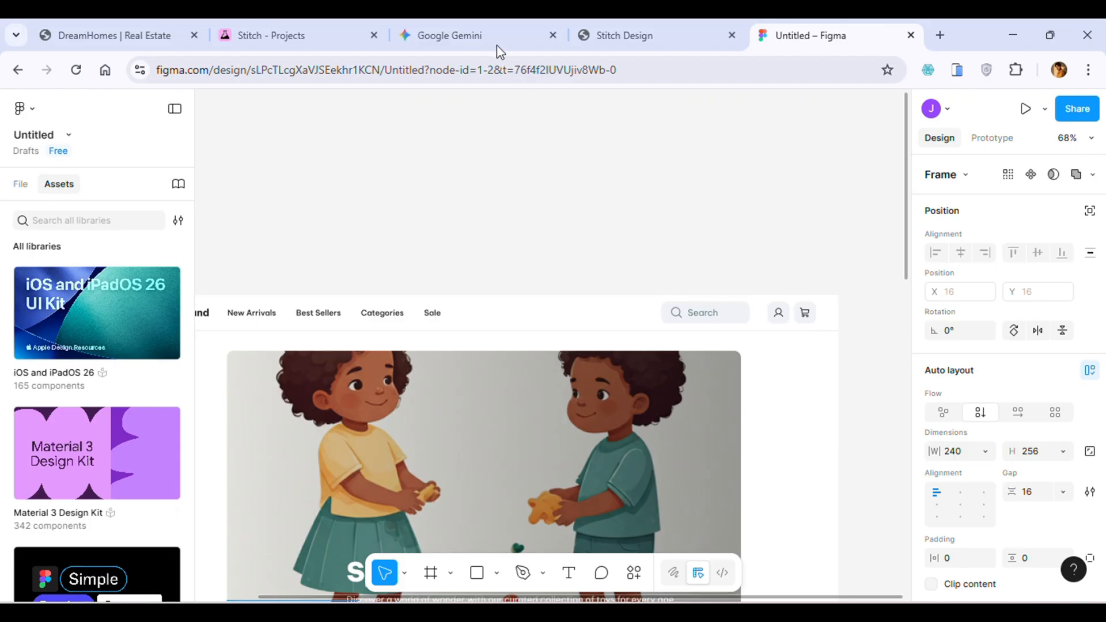